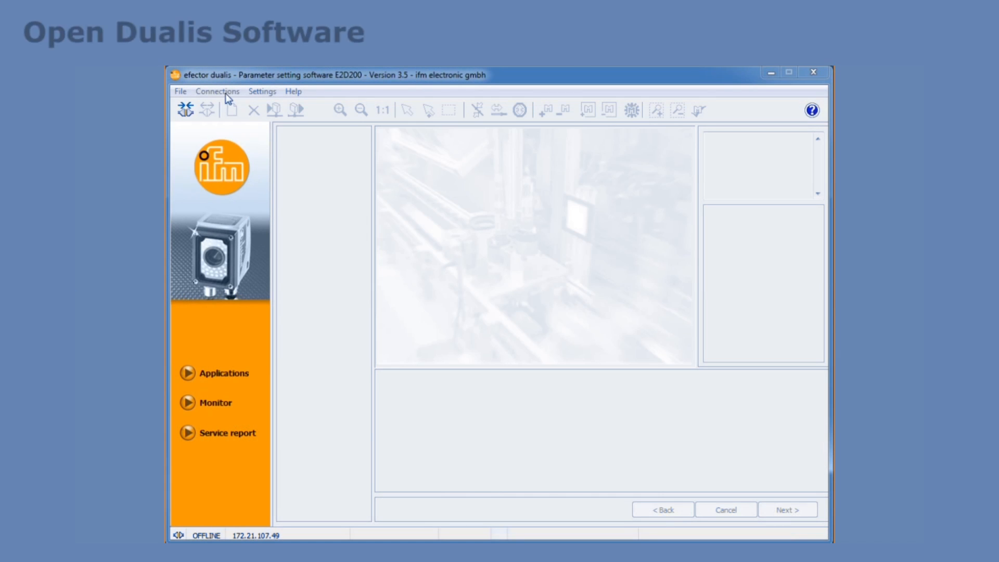
# - Connect to the sensor and switch from monitor mode to the Applications view
pyautogui.click(217, 91)
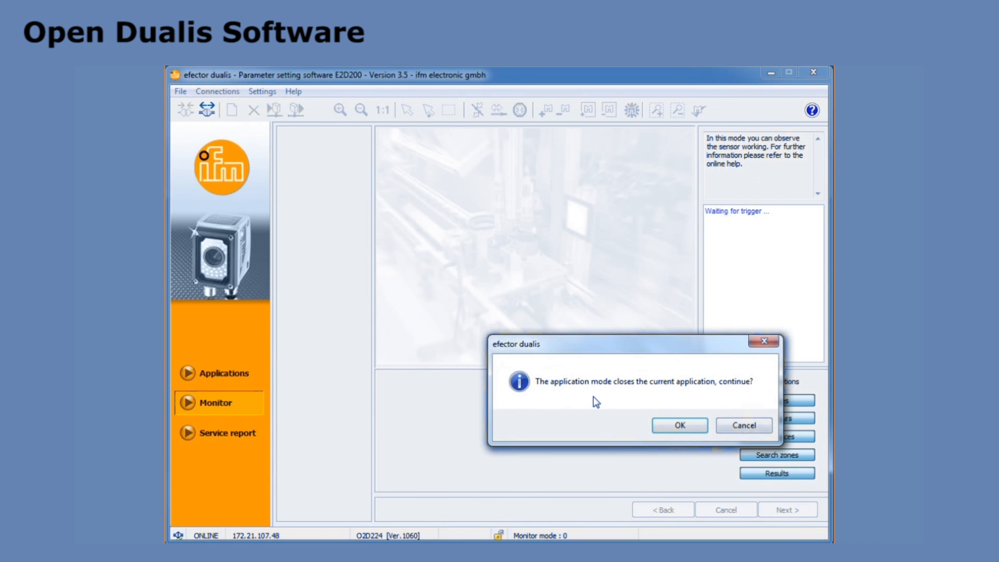
pyautogui.click(679, 425)
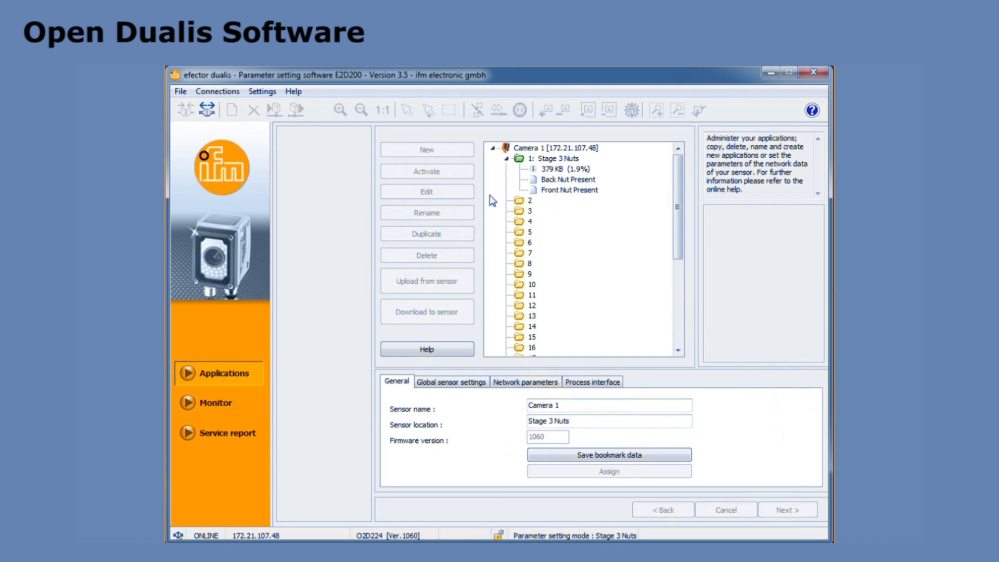
pyautogui.moveTo(491, 348)
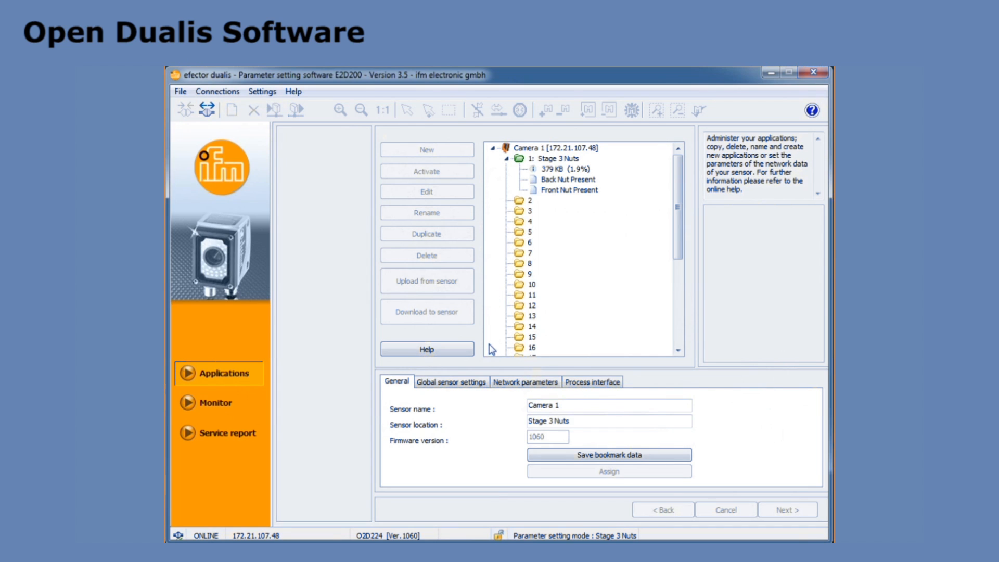
# - In Network parameters, change the sensor's IP address to 172.21.107.49
pyautogui.click(451, 382)
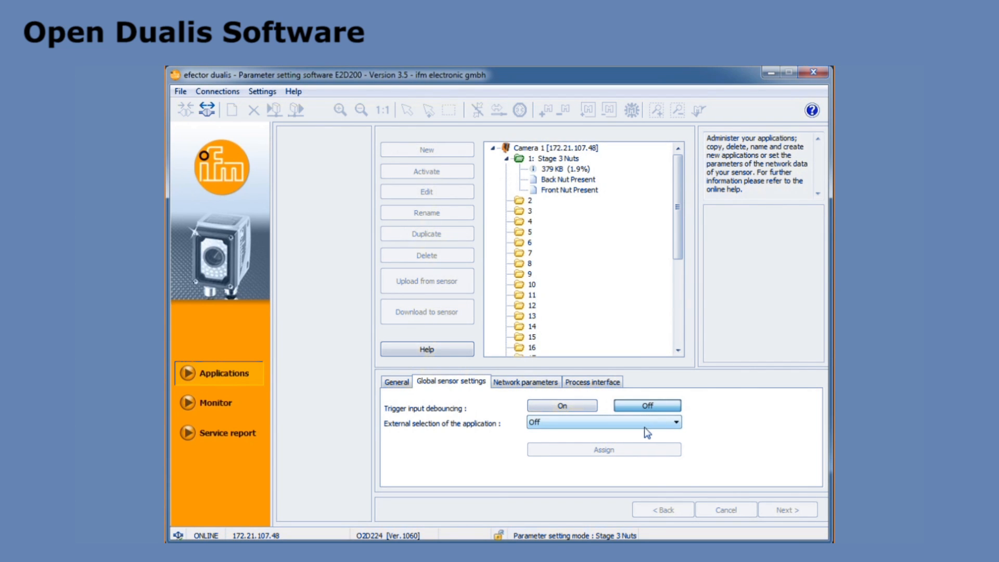
pyautogui.click(525, 381)
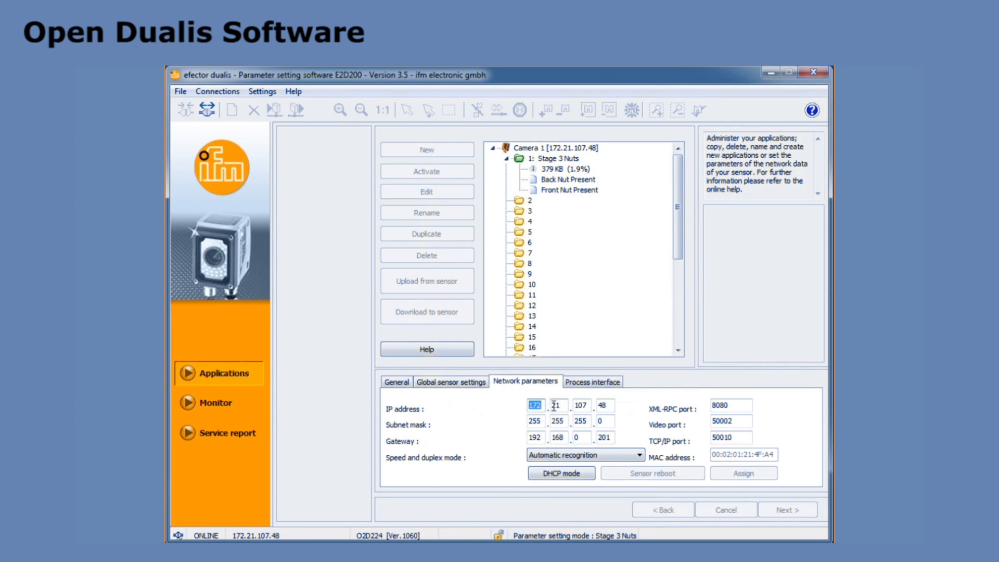
pyautogui.click(581, 404)
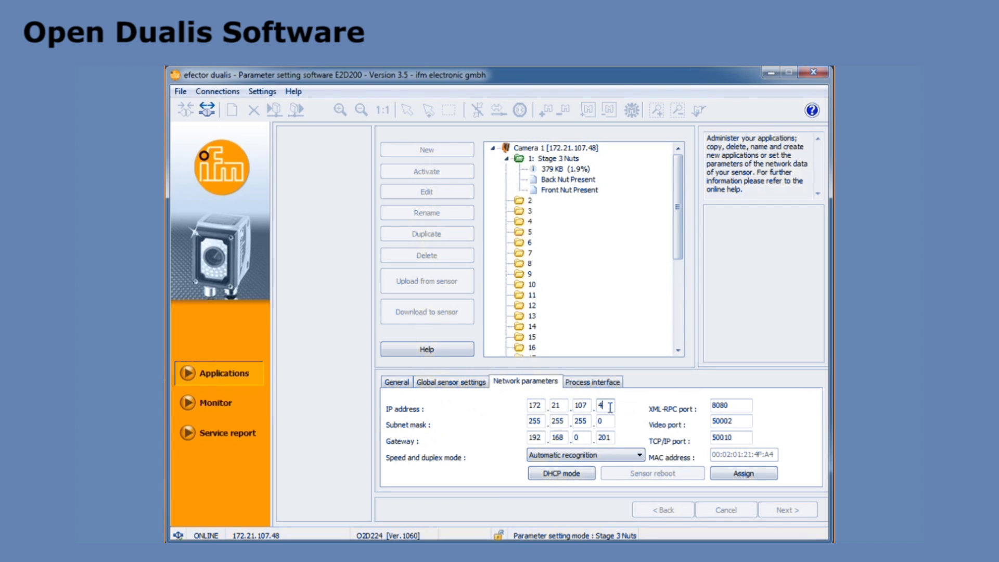
pyautogui.write('9')
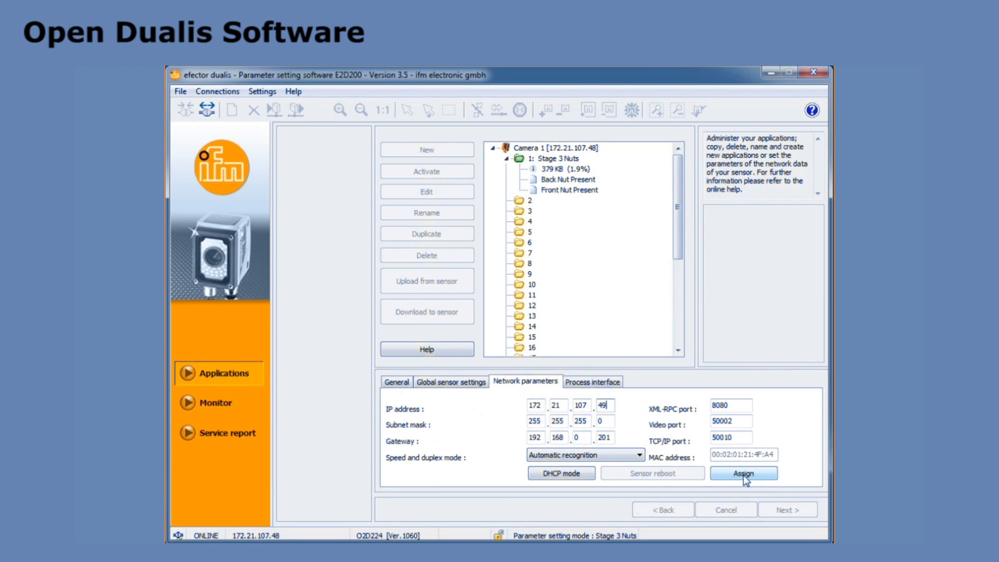
# - Assign the new address, overwrite the Camera 1 bookmark, and postpone the reboot
pyautogui.click(743, 473)
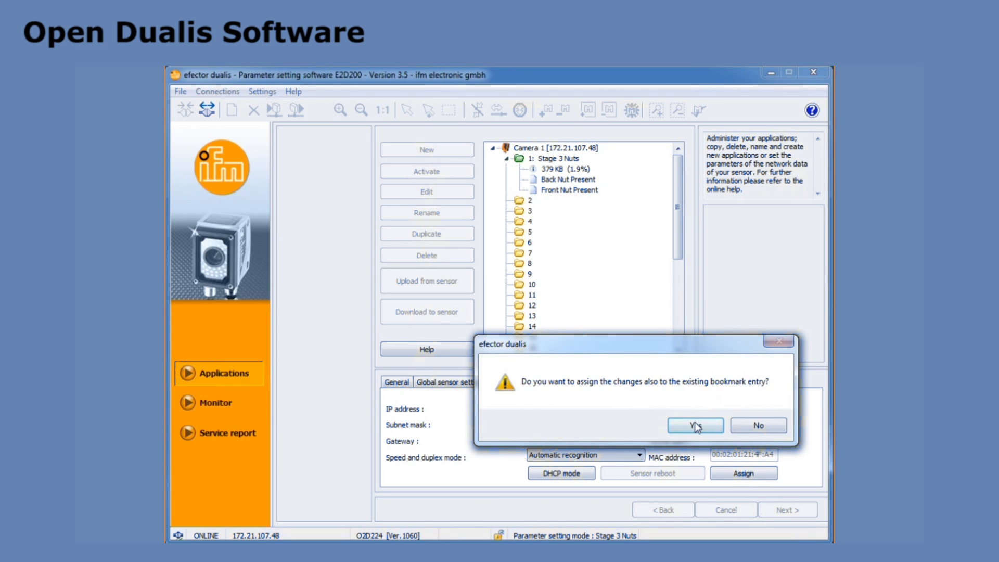
pyautogui.click(695, 424)
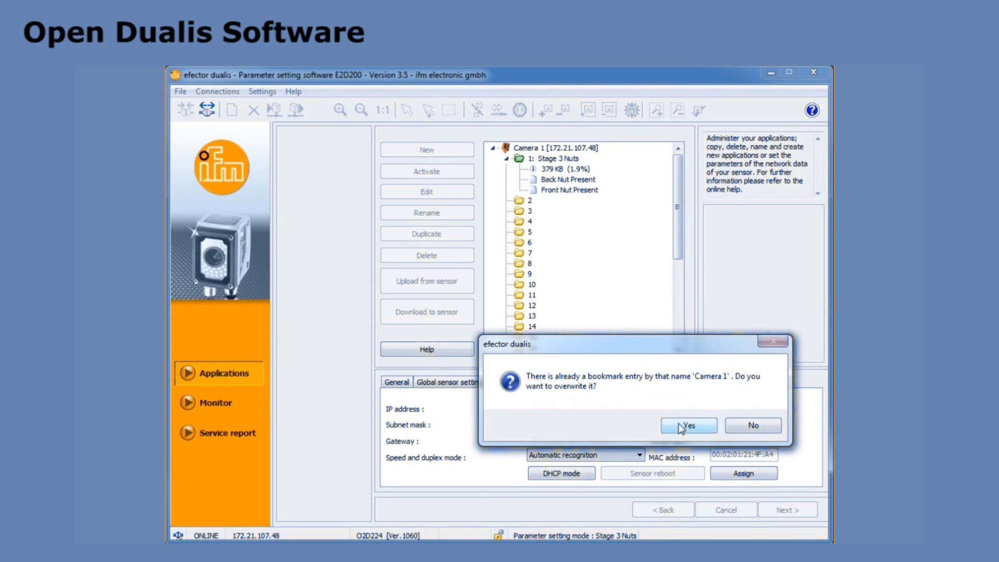
pyautogui.click(689, 425)
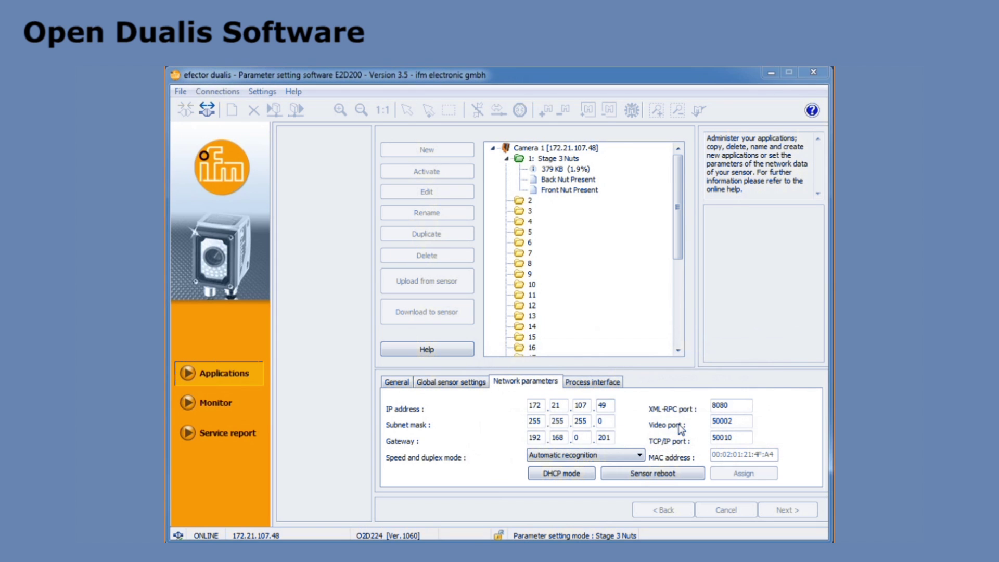
pyautogui.click(653, 472)
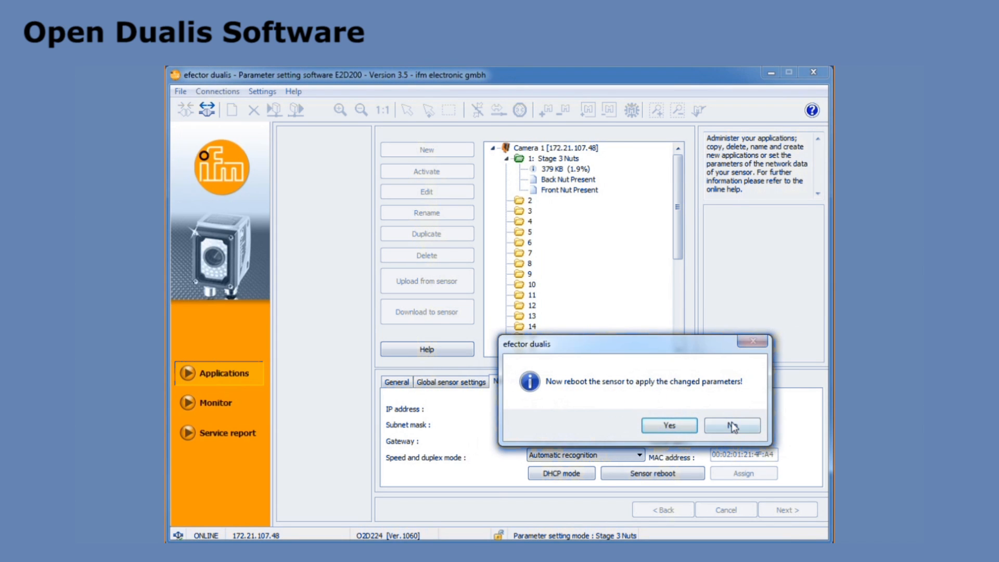
pyautogui.click(733, 424)
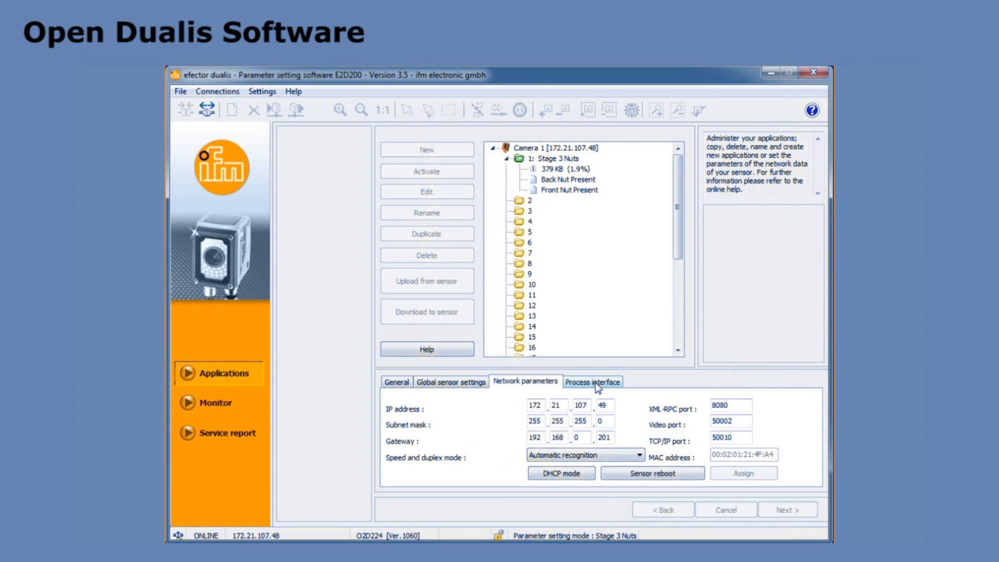
# - Select EtherNet/IP as the sensor's process interface
pyautogui.click(592, 381)
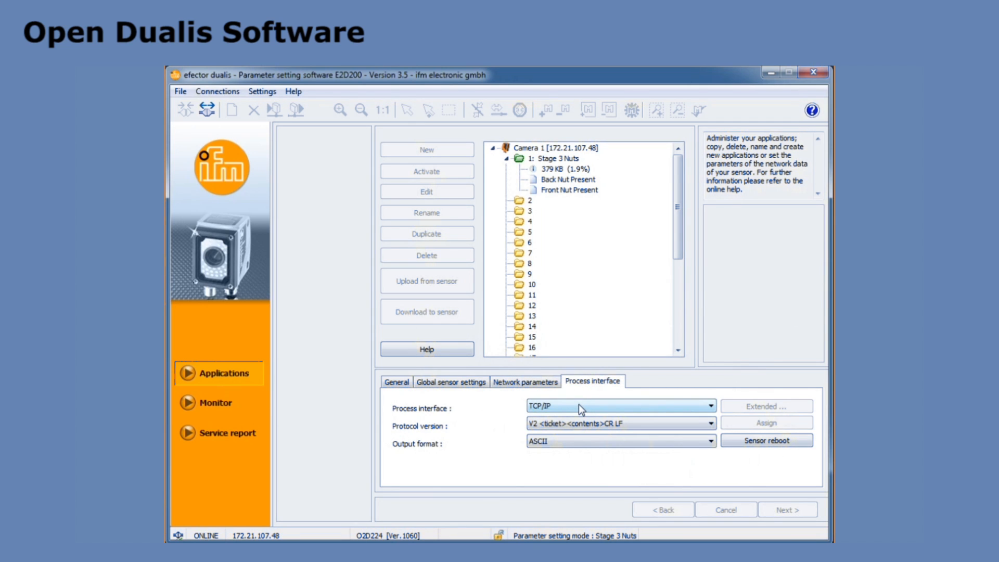
pyautogui.click(708, 406)
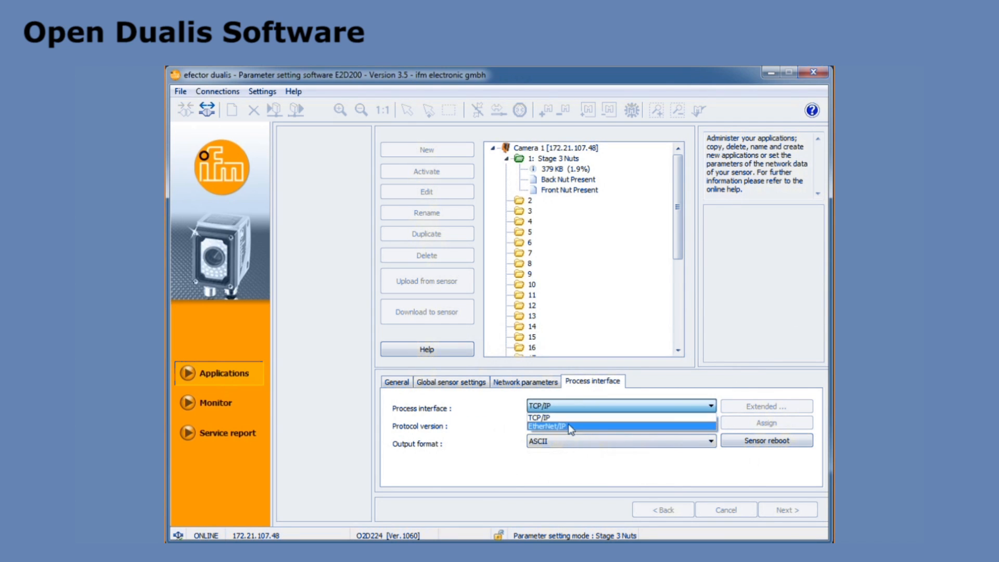
pyautogui.click(564, 427)
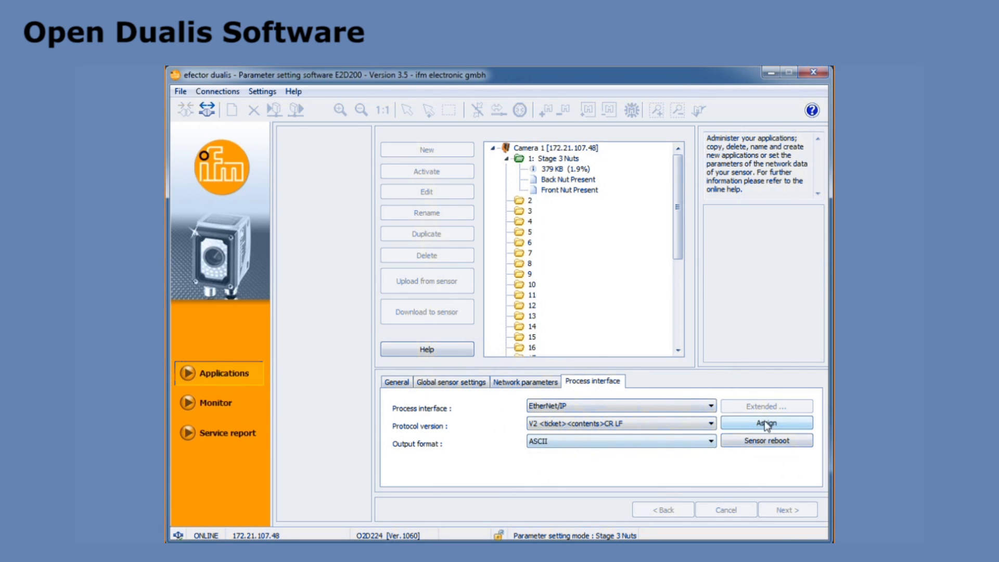
# - Assign the EtherNet/IP setting and reboot the sensor to apply it
pyautogui.click(767, 422)
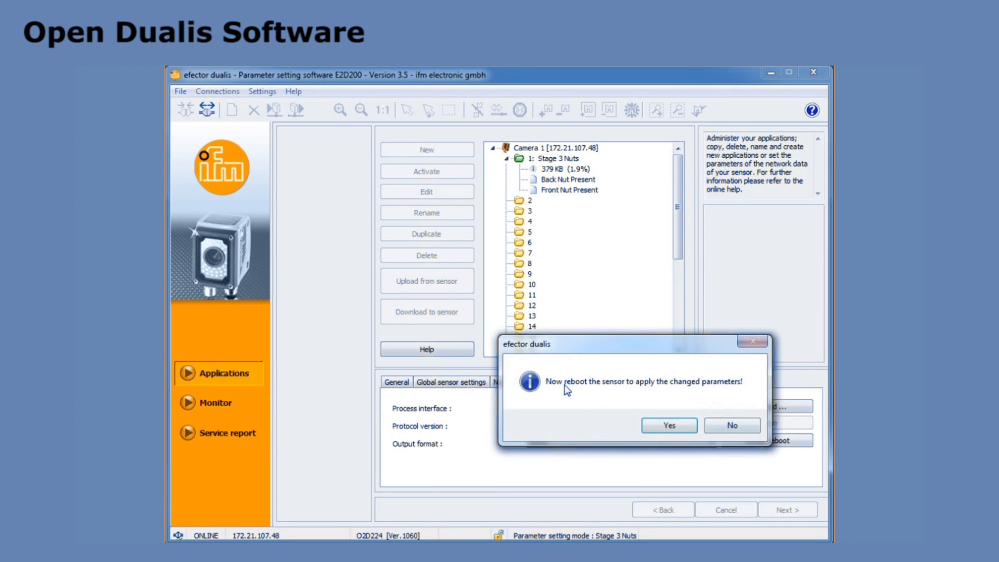
pyautogui.click(668, 425)
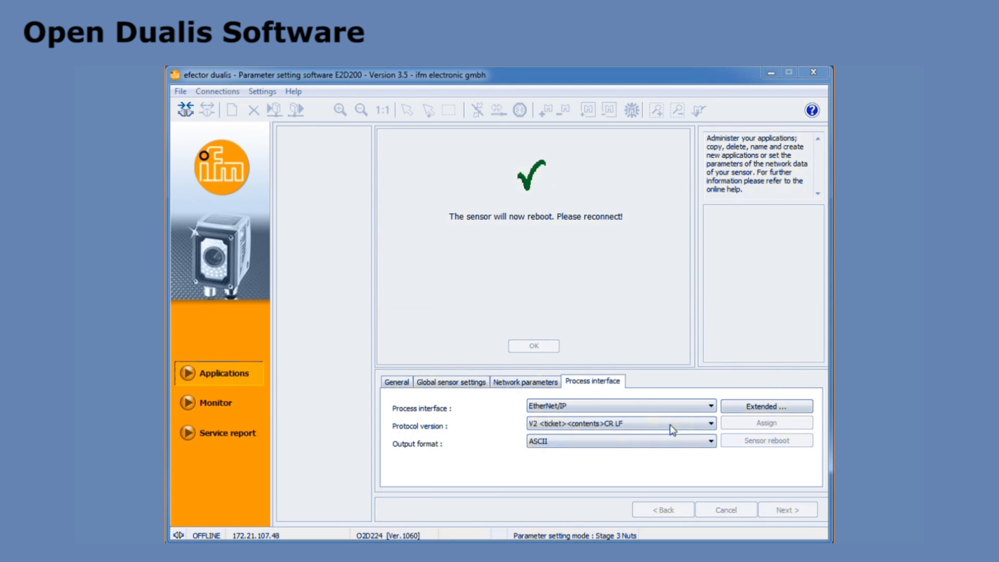
pyautogui.moveTo(587, 291)
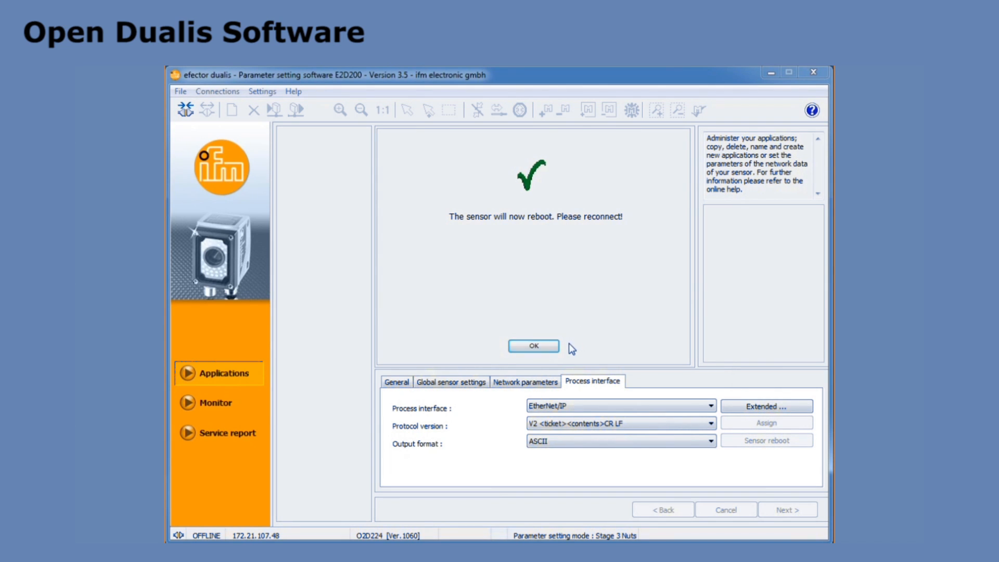
pyautogui.click(534, 347)
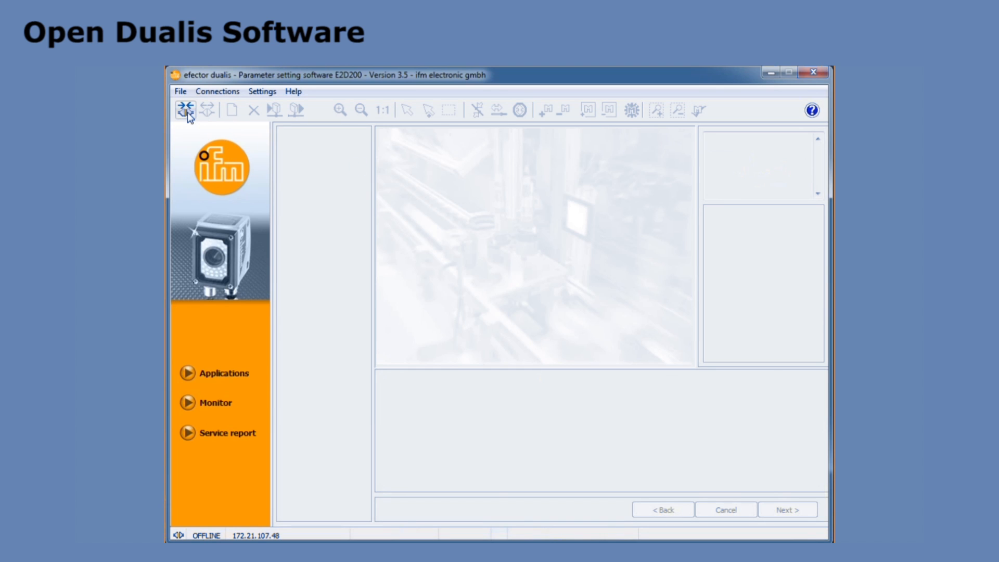
# - After a failed reconnect, connect via Connections to the sensor at 172.21.107.49
pyautogui.click(181, 111)
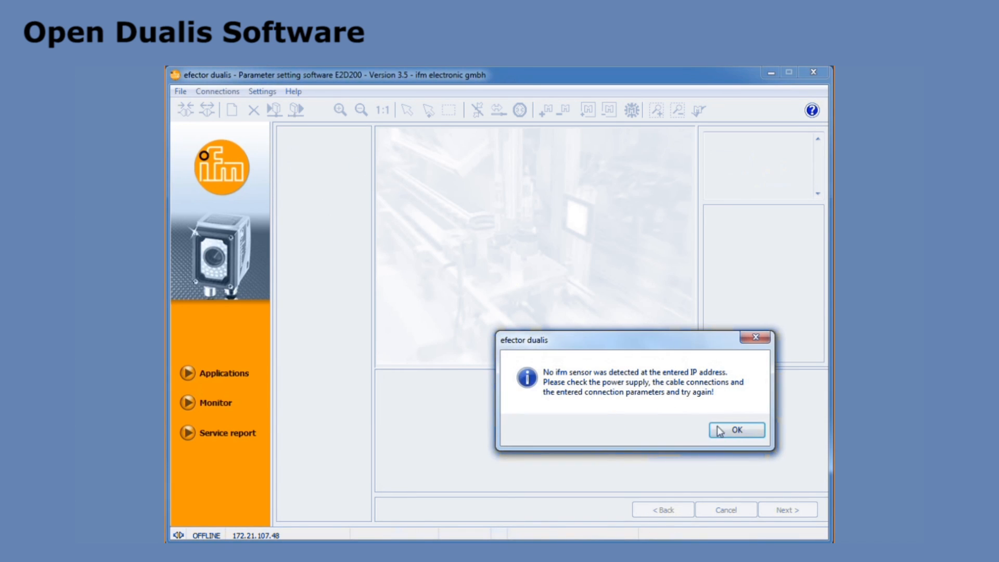
pyautogui.click(735, 430)
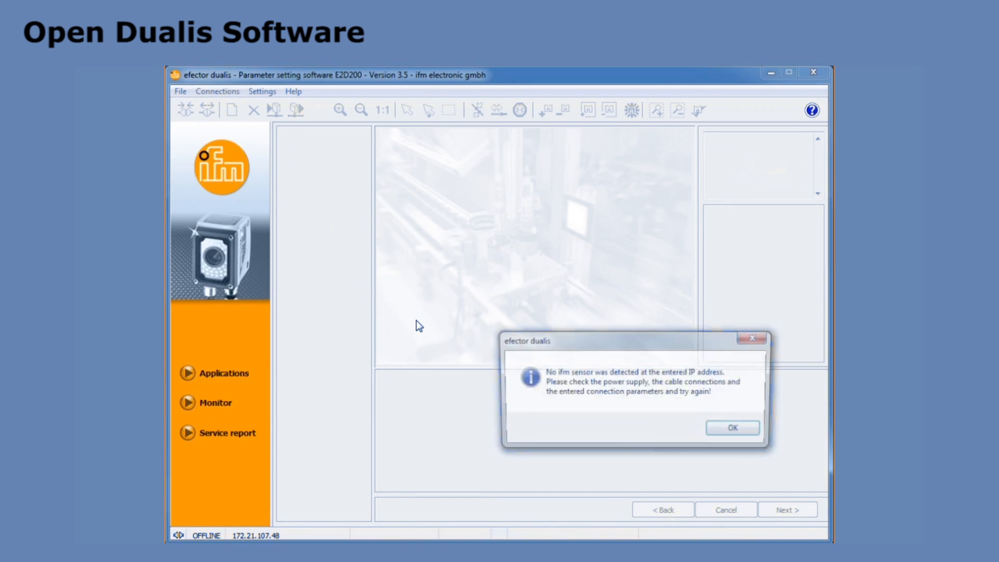
pyautogui.click(262, 92)
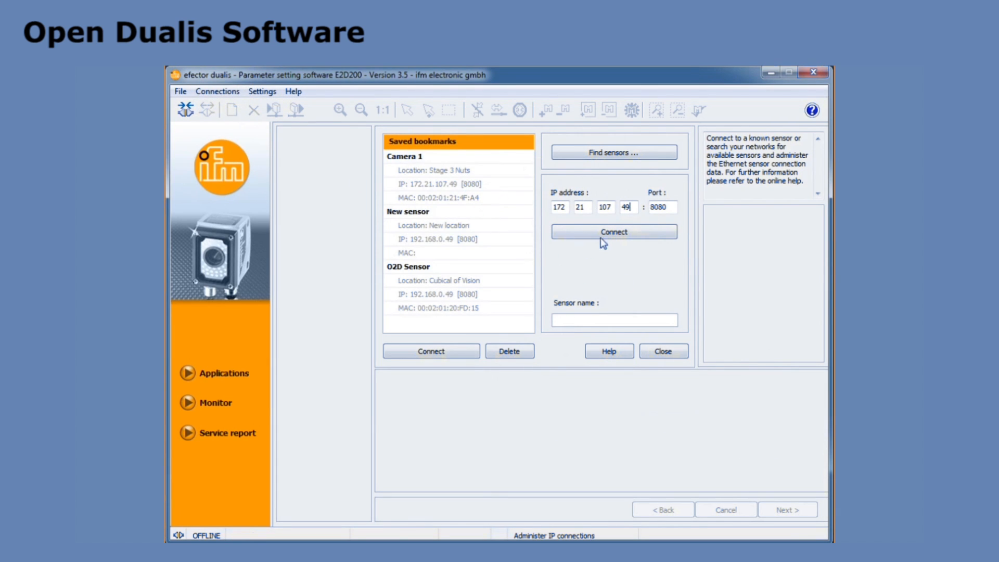
pyautogui.click(614, 231)
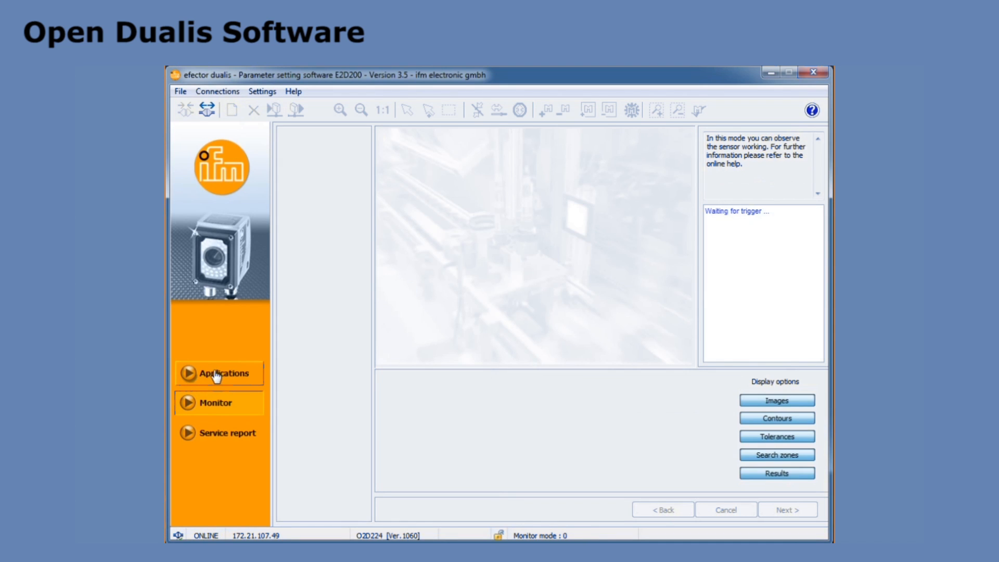
# - Edit the Stage 3 Nuts application and go to its process interface step
pyautogui.click(218, 372)
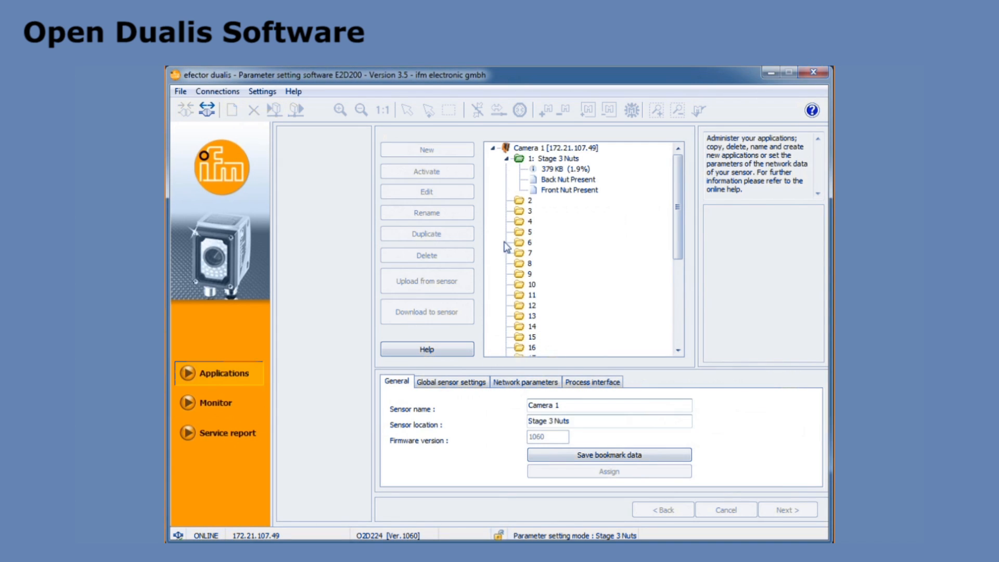
pyautogui.click(525, 382)
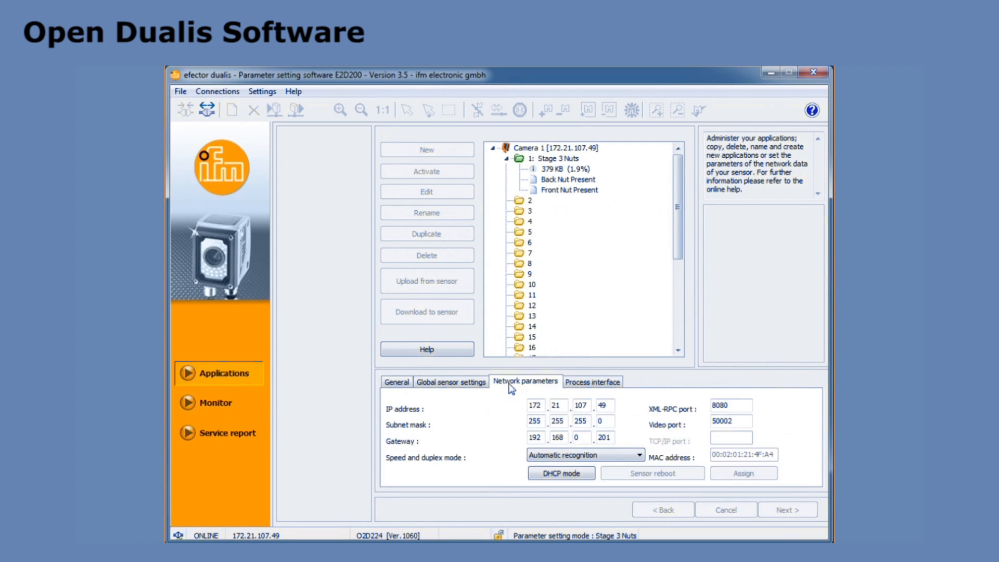
pyautogui.click(592, 381)
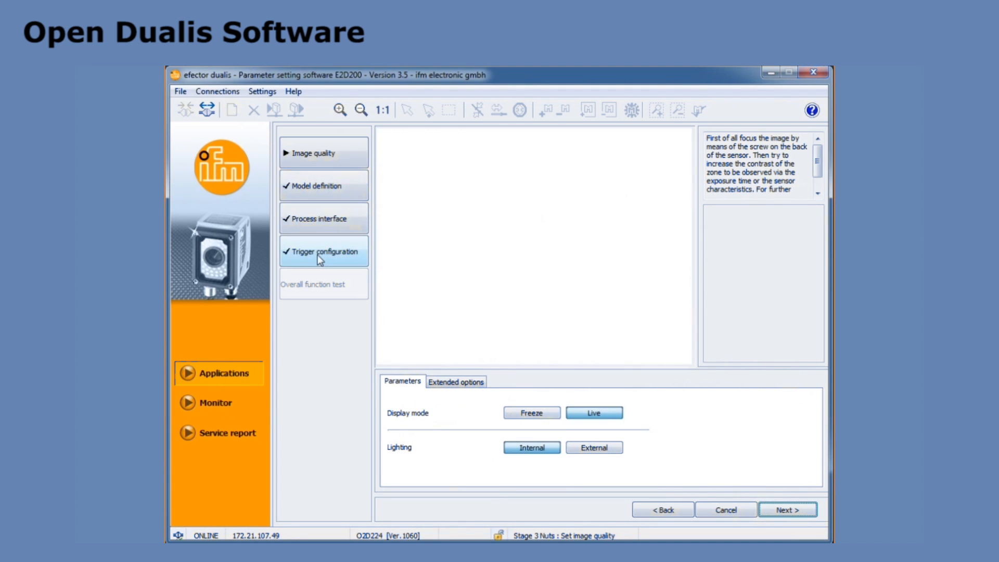
pyautogui.click(322, 218)
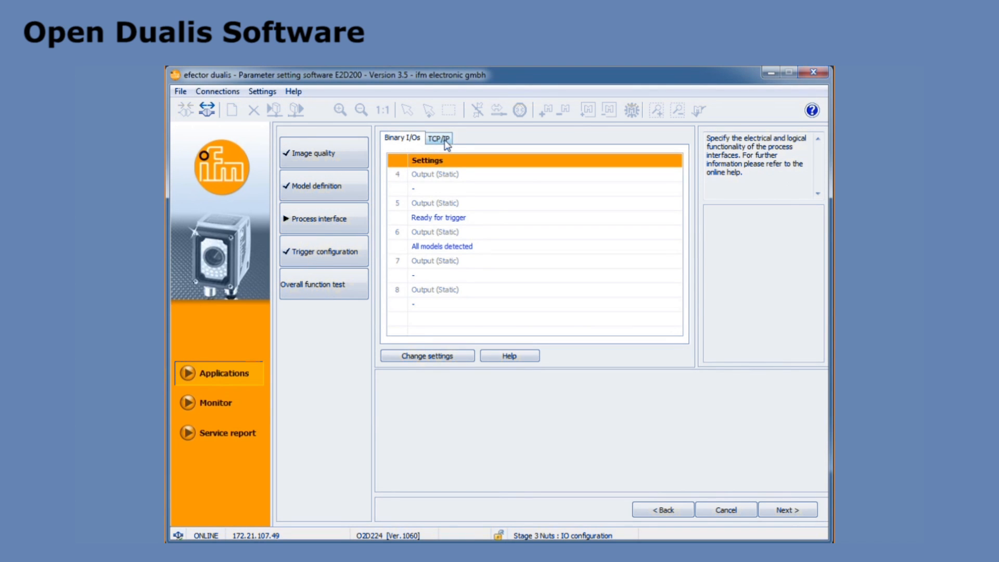
# - Switch TCP/IP result and model detail output on with start/stop strings and # separator
pyautogui.click(439, 137)
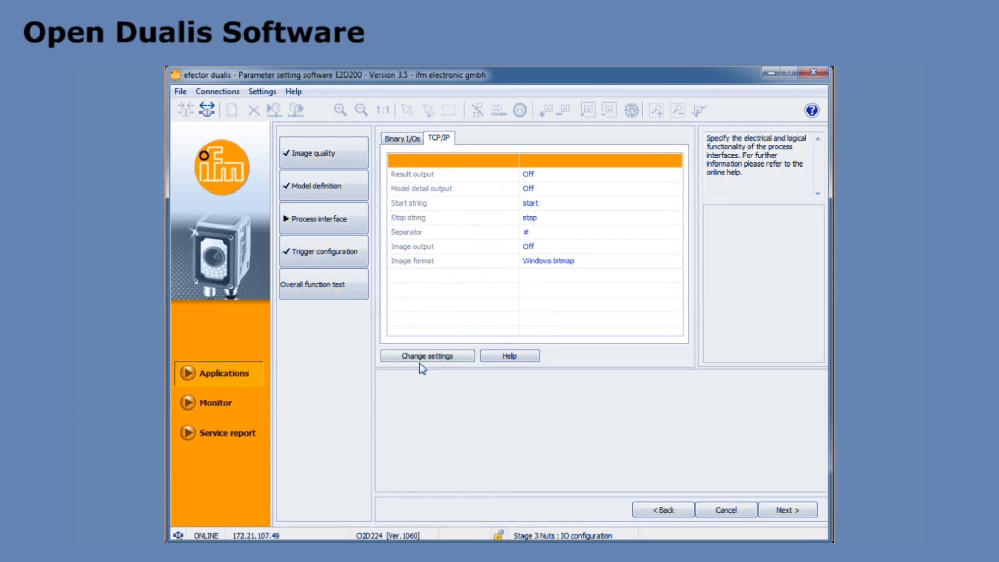
pyautogui.click(427, 356)
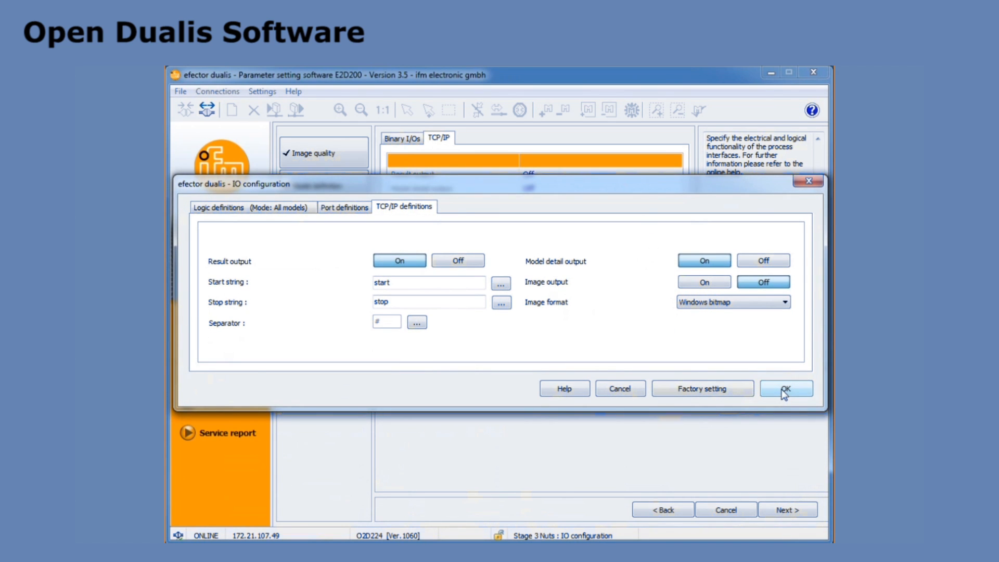
pyautogui.click(786, 389)
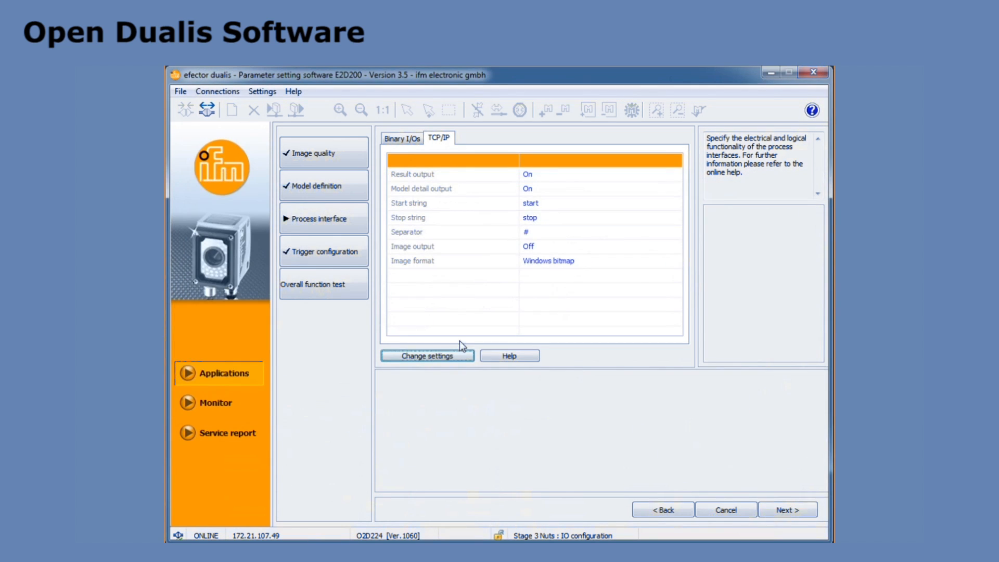
# - Set the trigger type to TCP/IP and advance to the overall function test
pyautogui.click(324, 251)
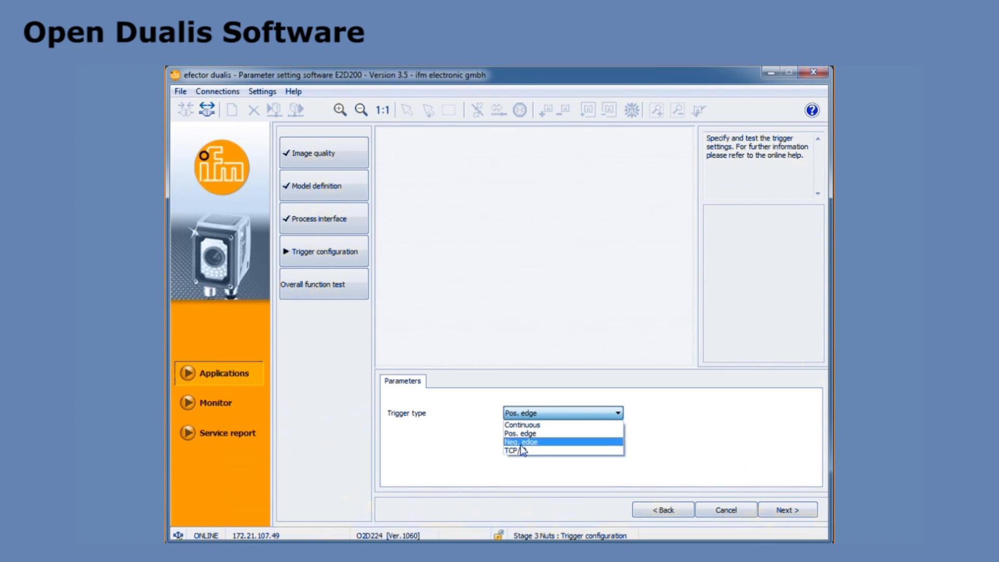
pyautogui.moveTo(572, 456)
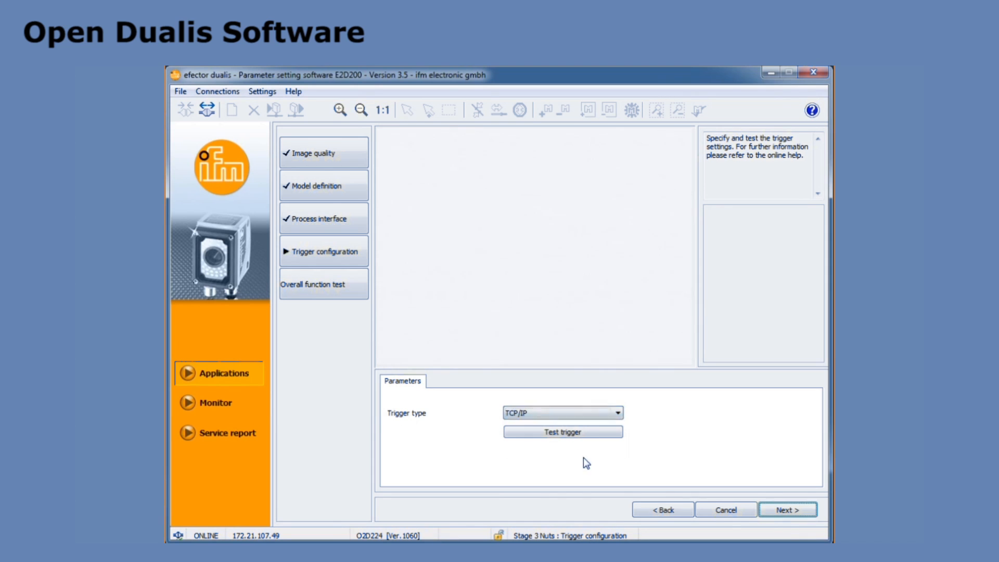
pyautogui.click(788, 508)
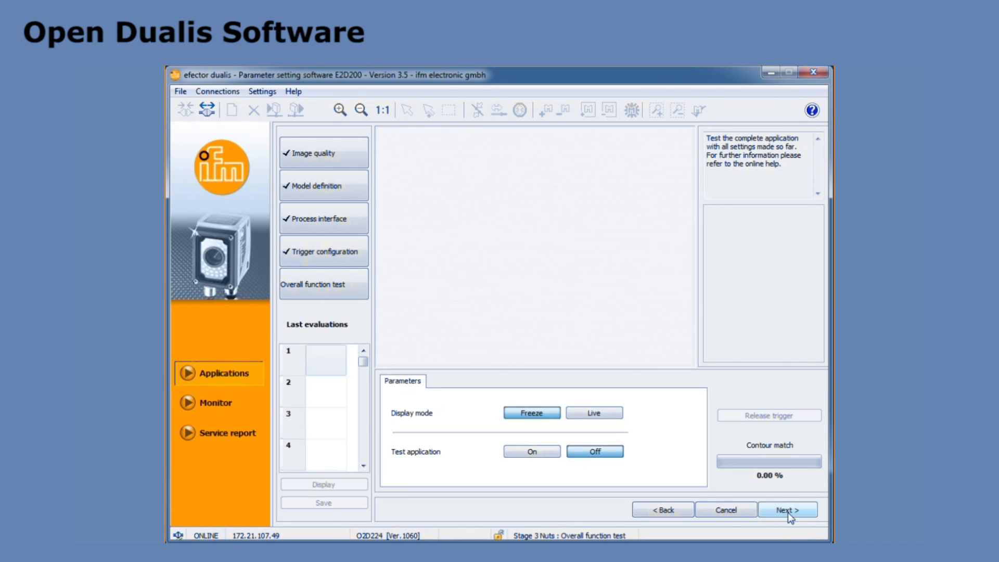
pyautogui.moveTo(544, 497)
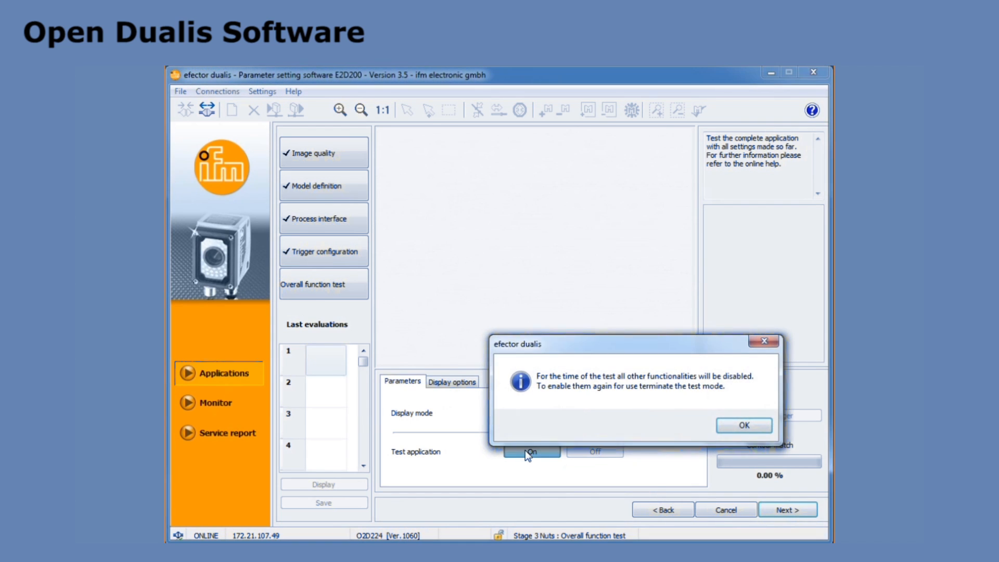
# - Briefly run the function test, finish the setup and save the application changes
pyautogui.click(743, 425)
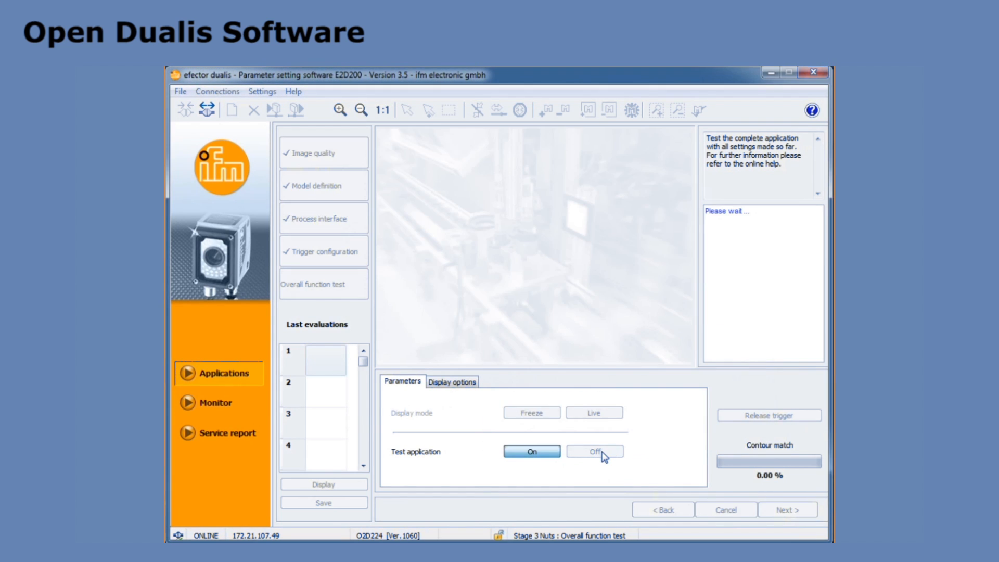
pyautogui.click(595, 451)
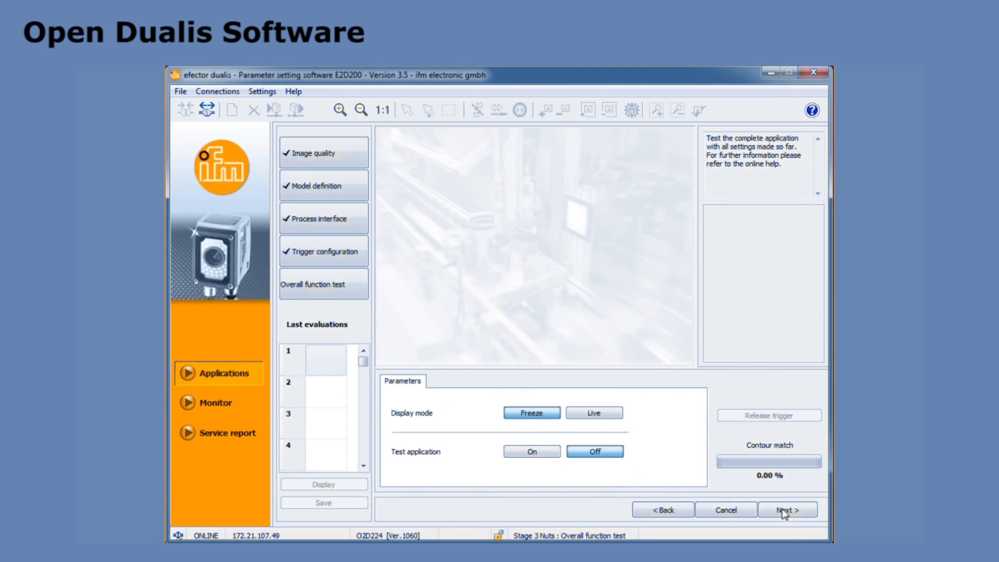
pyautogui.click(787, 509)
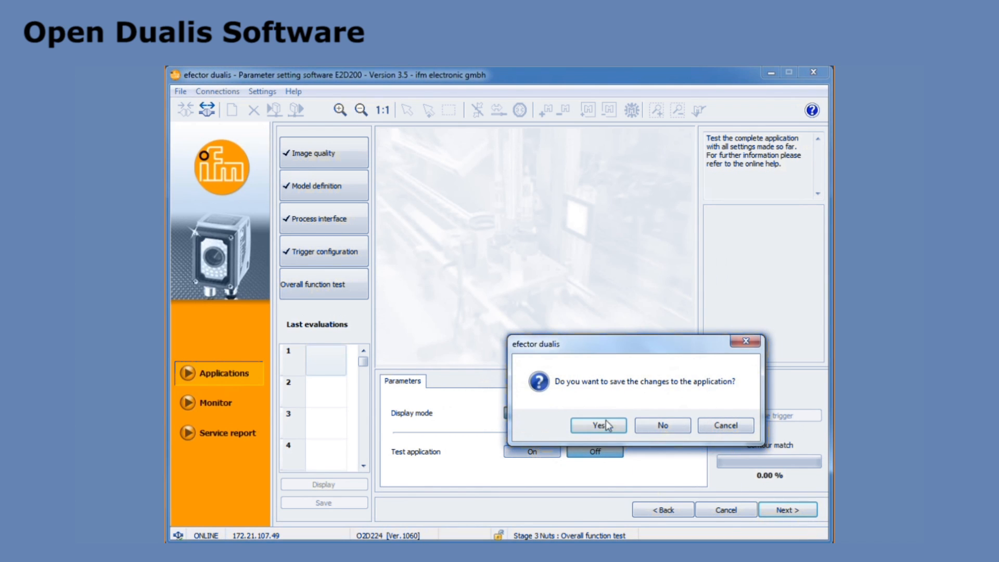
pyautogui.click(598, 424)
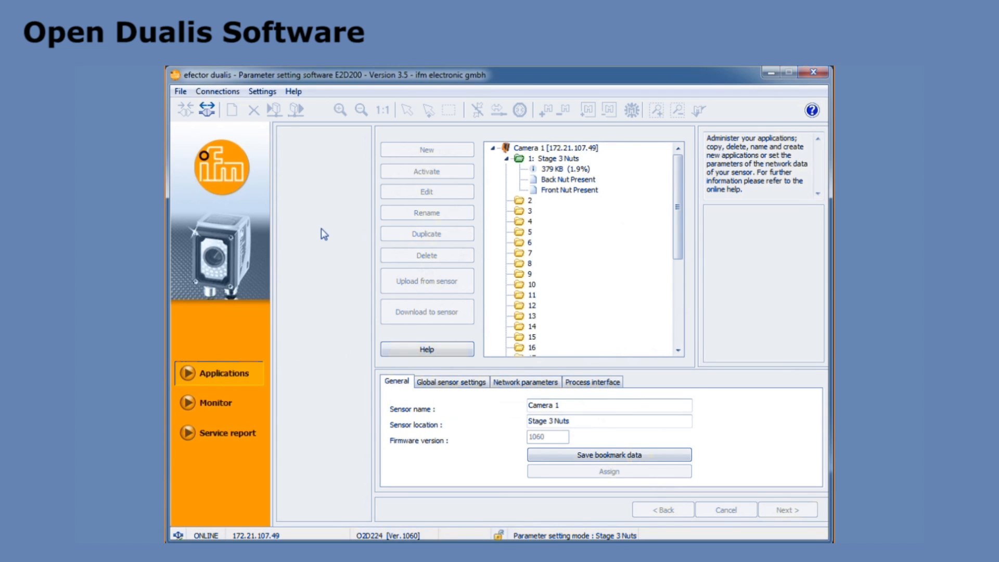
pyautogui.moveTo(212, 112)
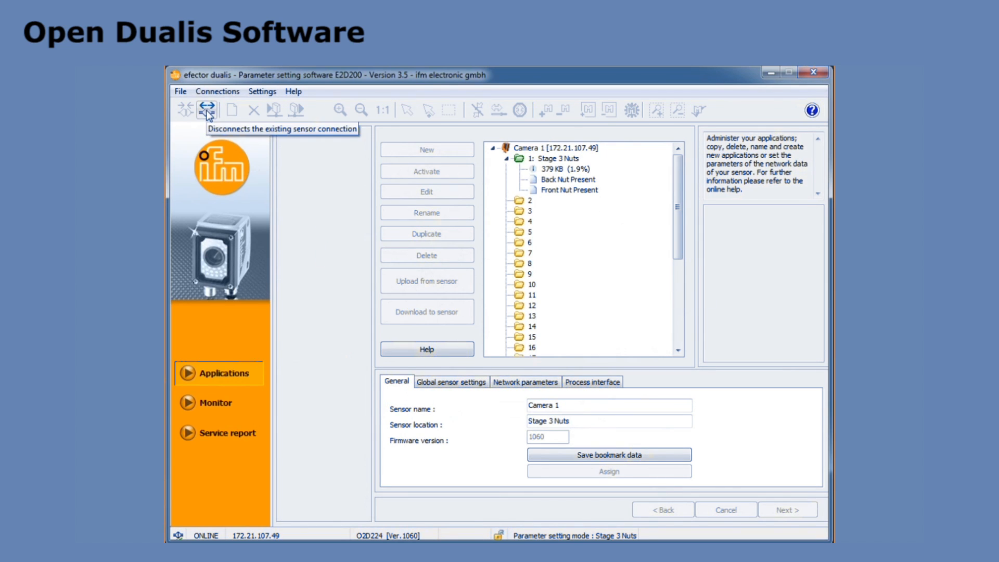
# - Disconnect efector dualis from the camera sensor
pyautogui.click(205, 111)
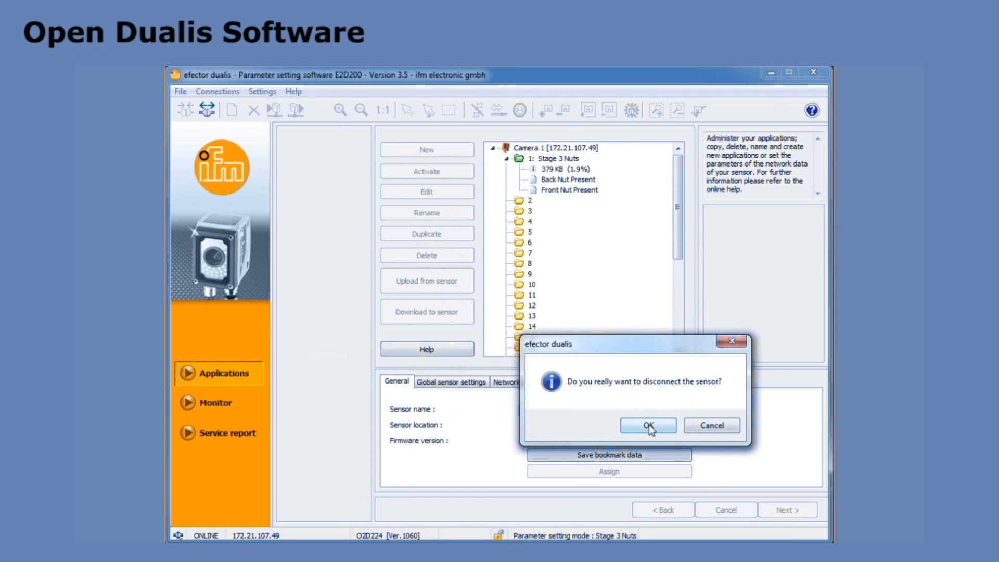
pyautogui.click(648, 425)
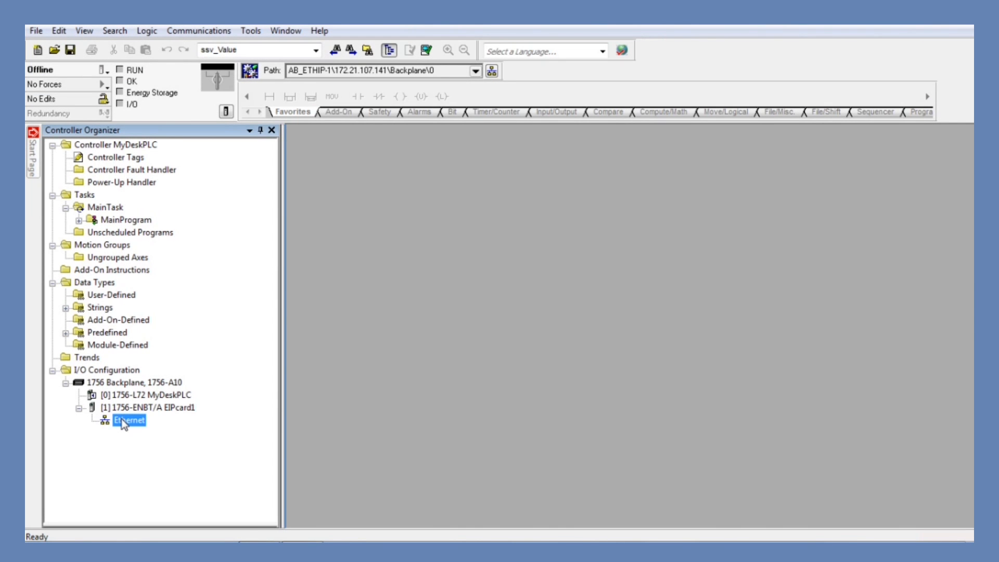
# - Create a new Generic Ethernet Module under the Ethernet network
pyautogui.rightClick(128, 419)
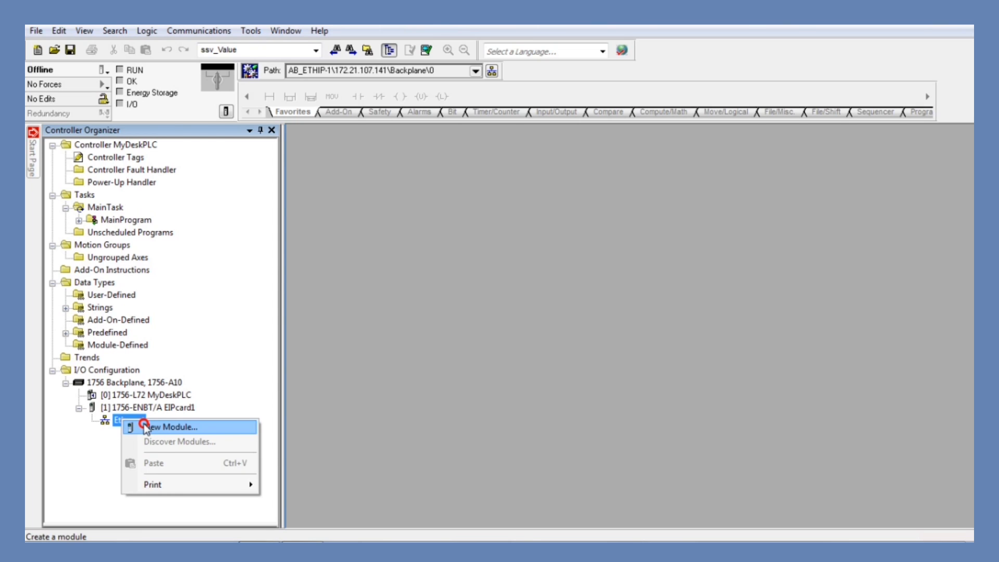
pyautogui.click(168, 426)
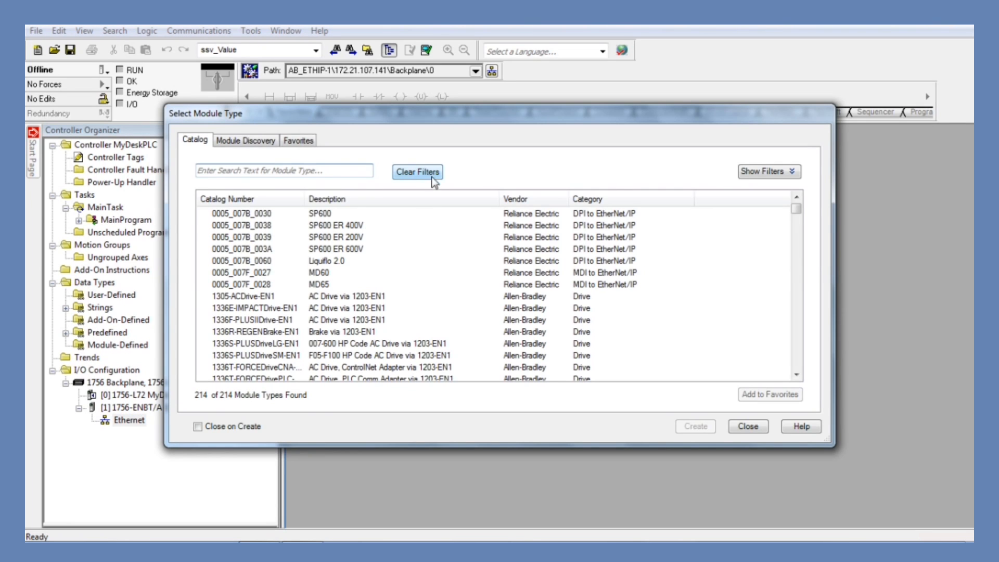
pyautogui.write('gern')
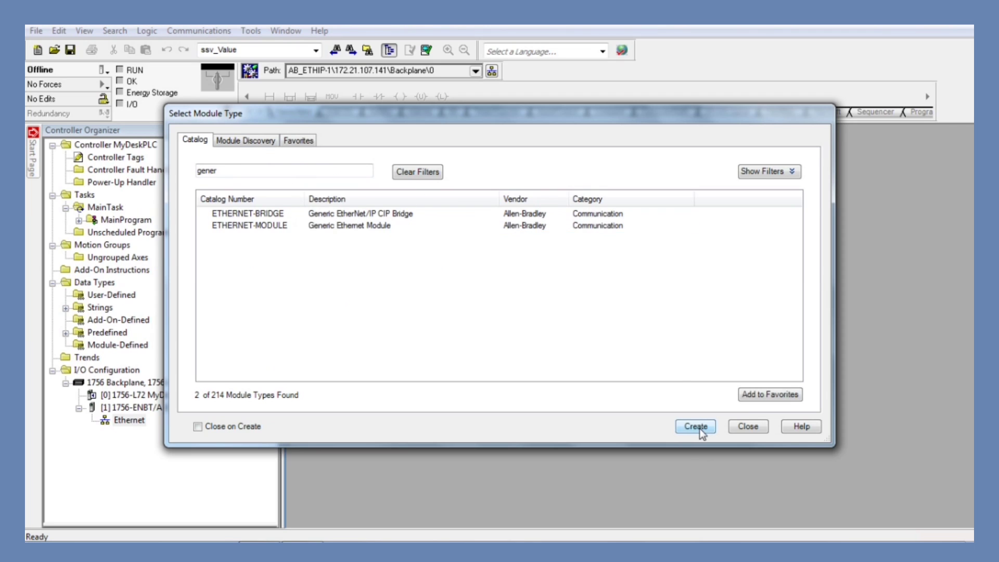
pyautogui.click(696, 427)
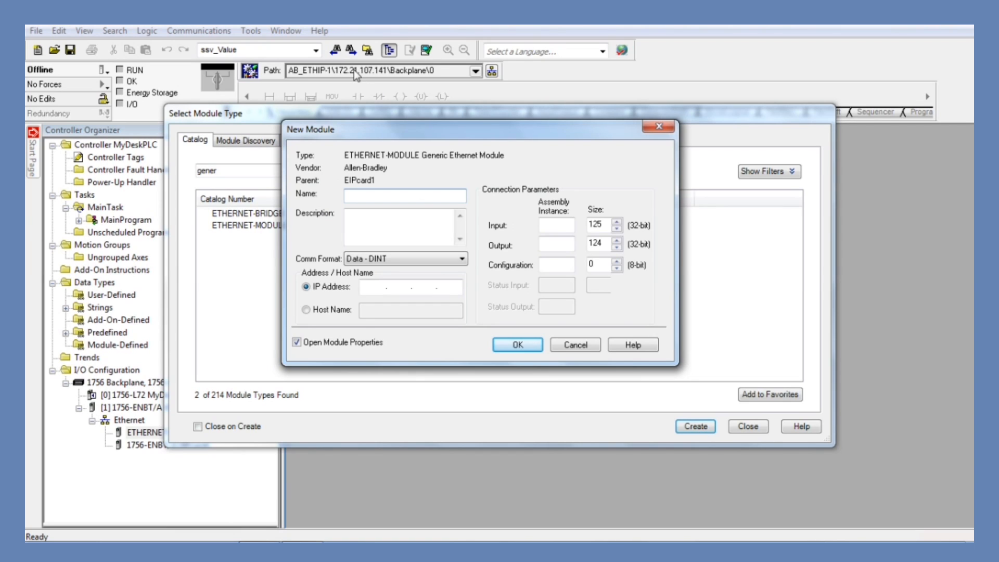
# - Name the module O2Ddata with Comm Format Data - SINT
pyautogui.click(393, 195)
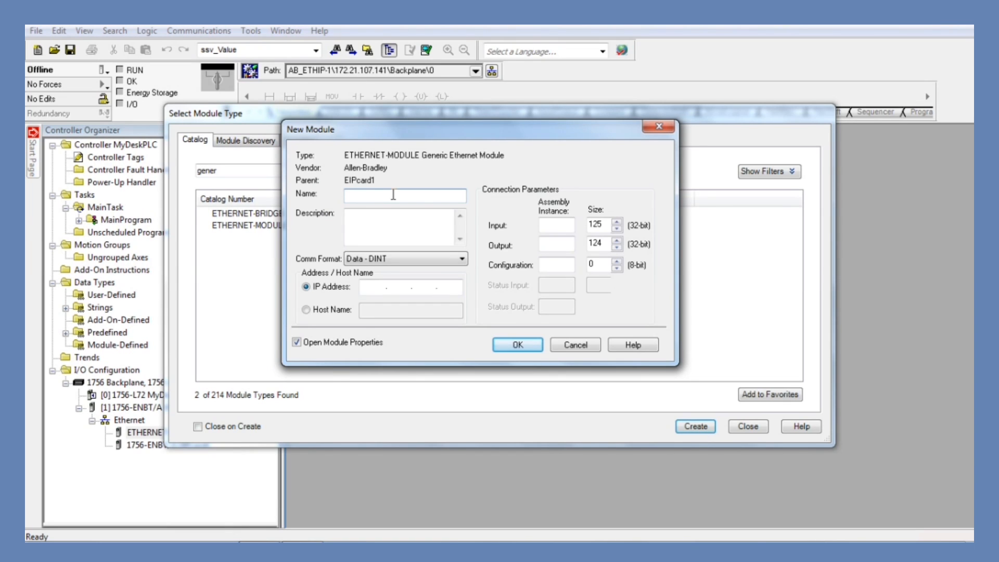
pyautogui.write('Du')
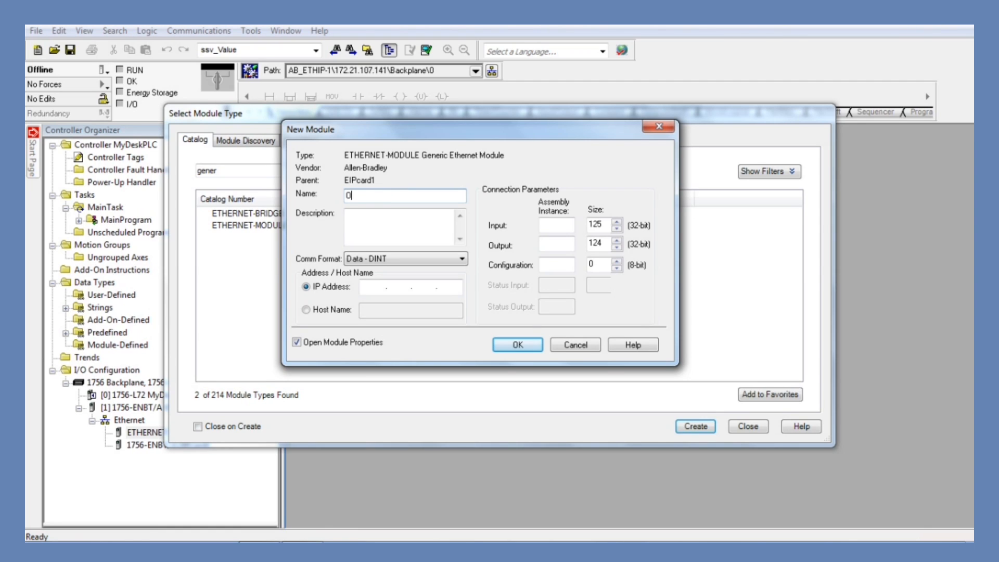
pyautogui.write('2D')
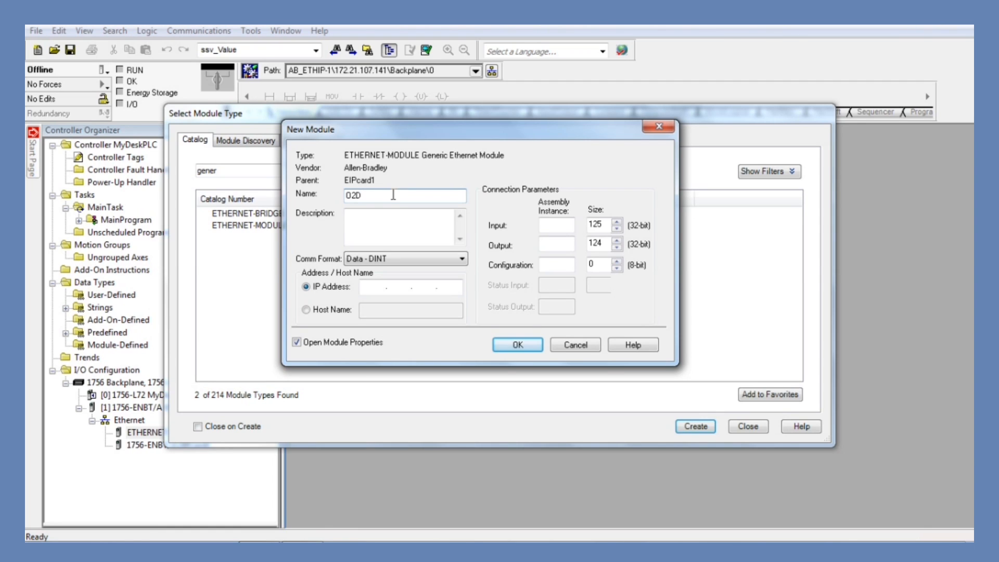
pyautogui.write('data')
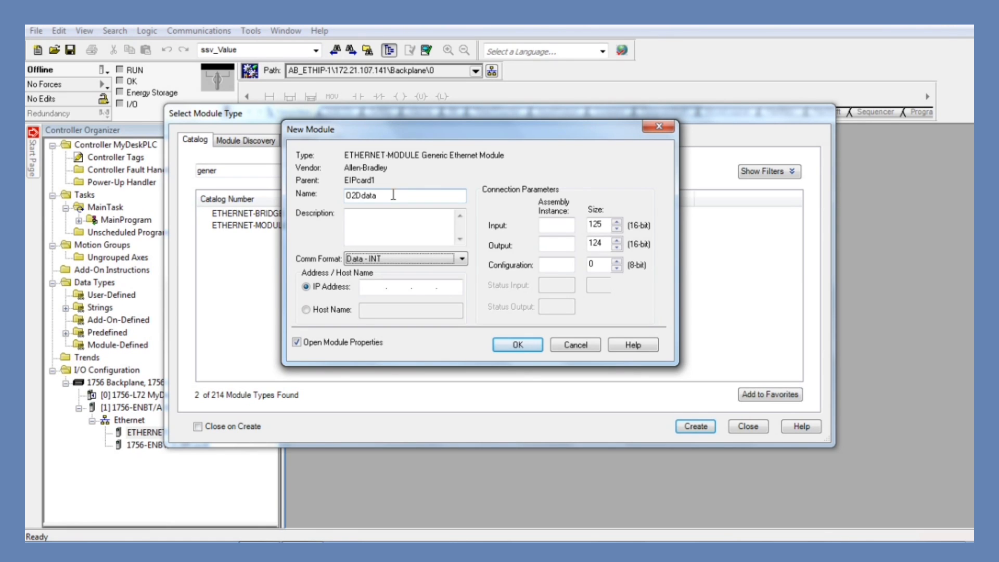
pyautogui.click(461, 258)
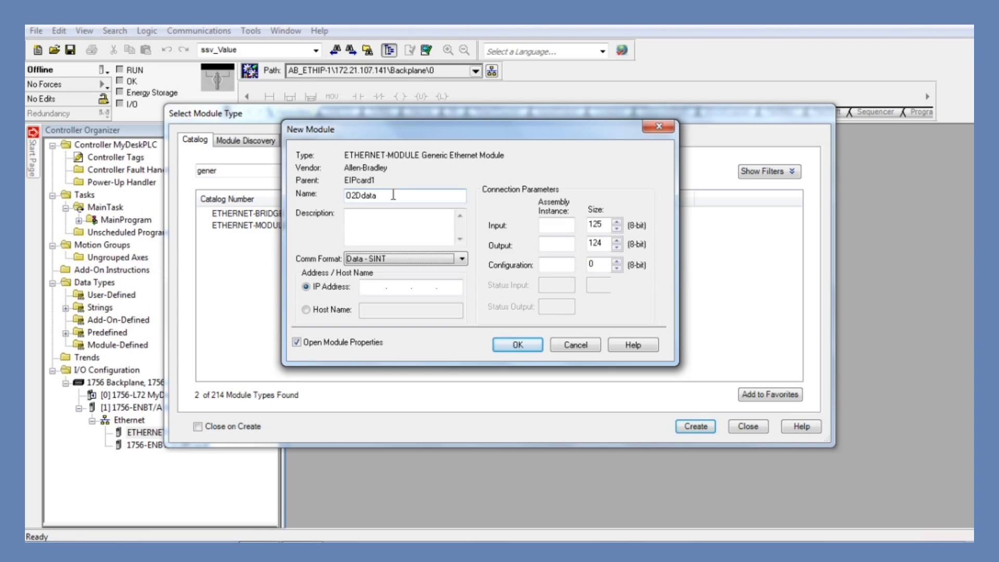
# - Set IP 172.21.107.49, input 101/450, output 100/450, configuration 1, and accept the module
pyautogui.write('172 . . .')
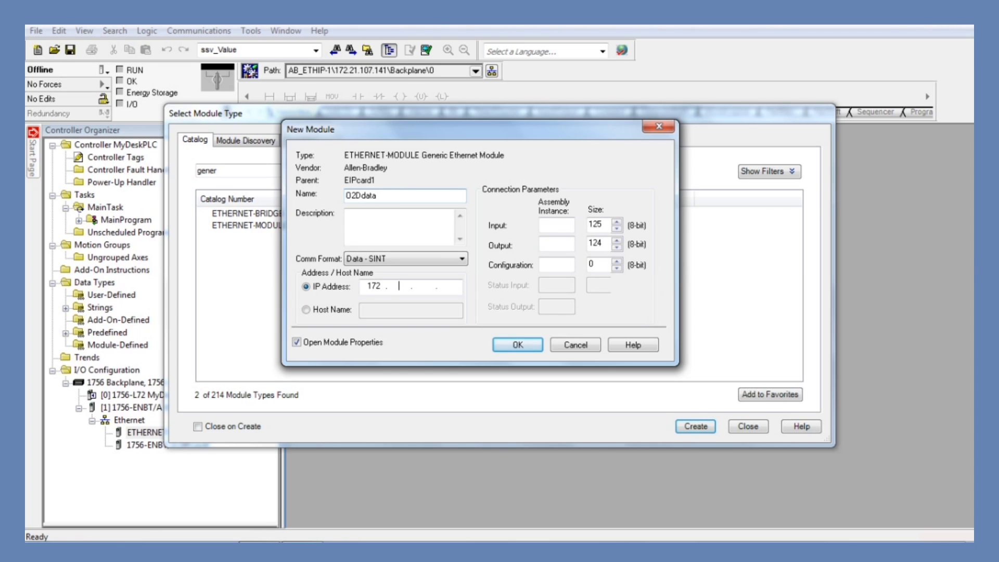
pyautogui.write('21')
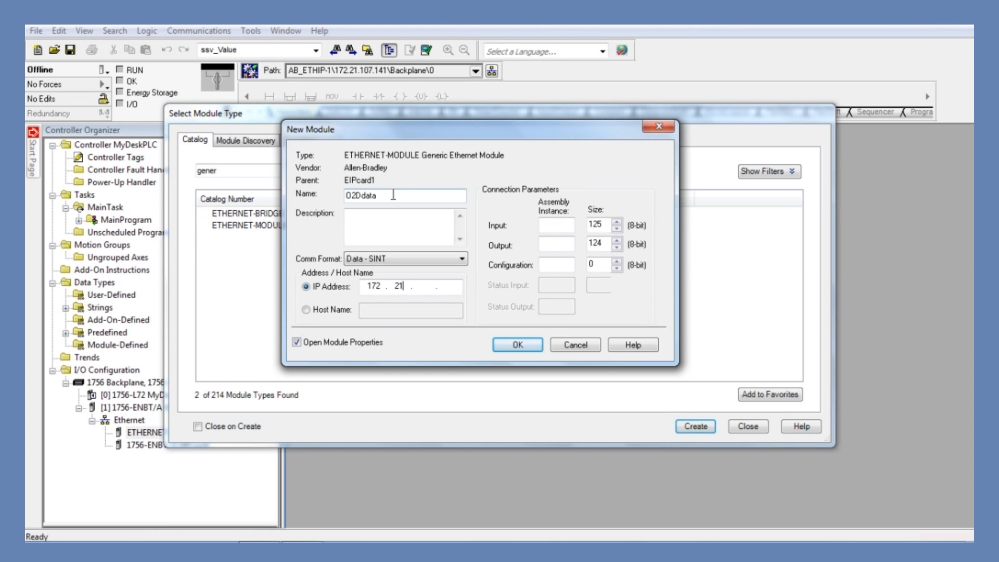
pyautogui.write('107')
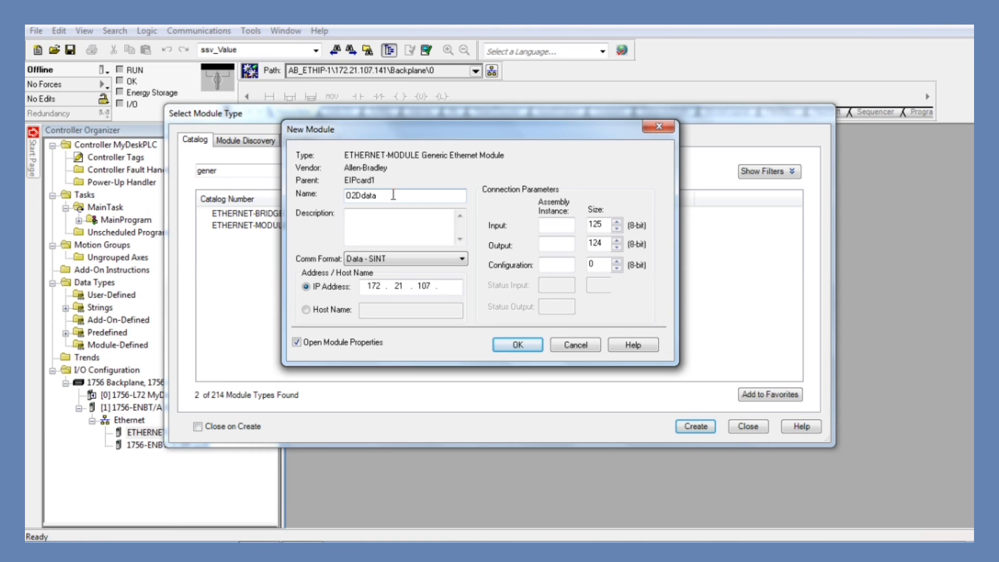
pyautogui.write('49')
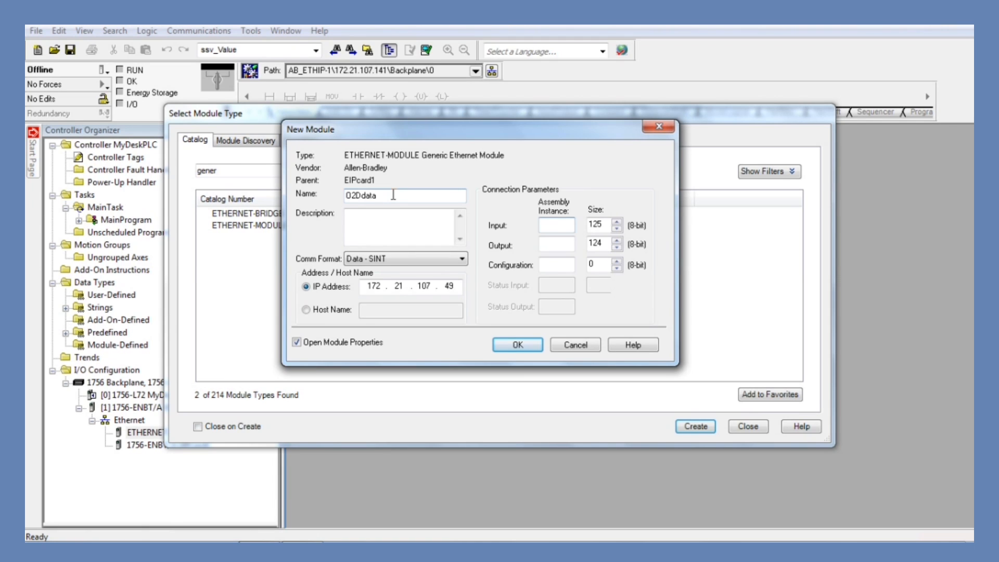
pyautogui.write('101')
pyautogui.write('450')
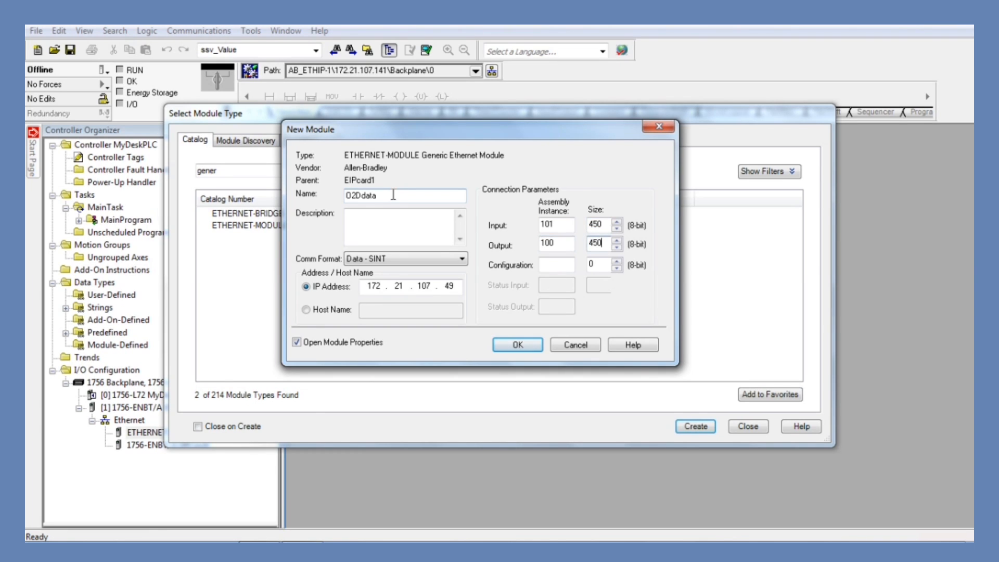
pyautogui.write('1')
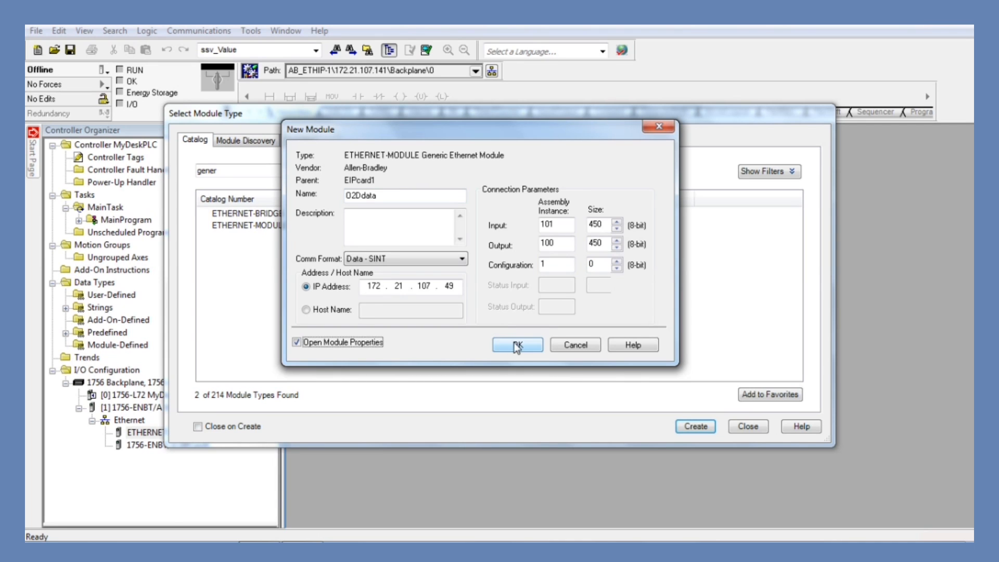
pyautogui.click(516, 344)
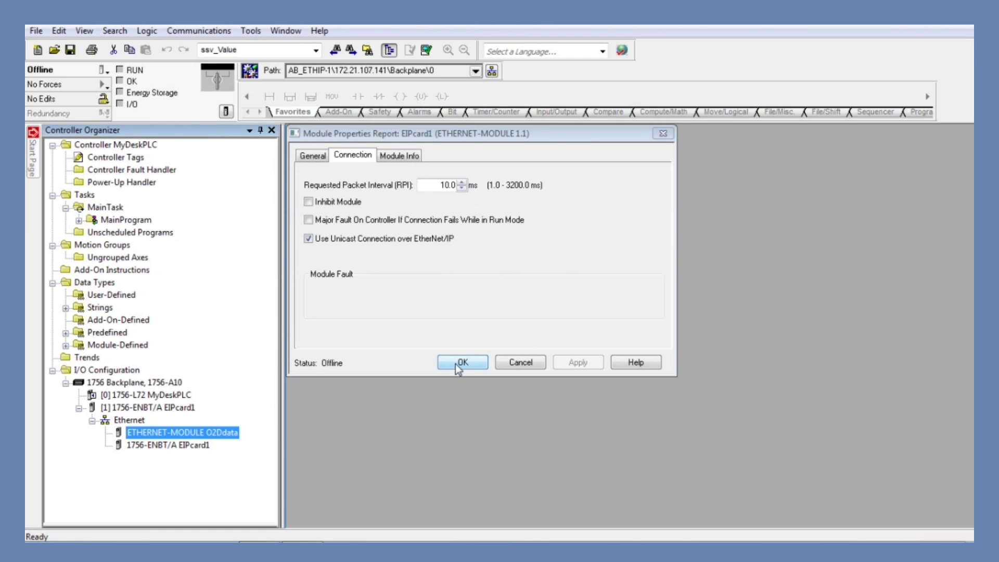
pyautogui.click(462, 363)
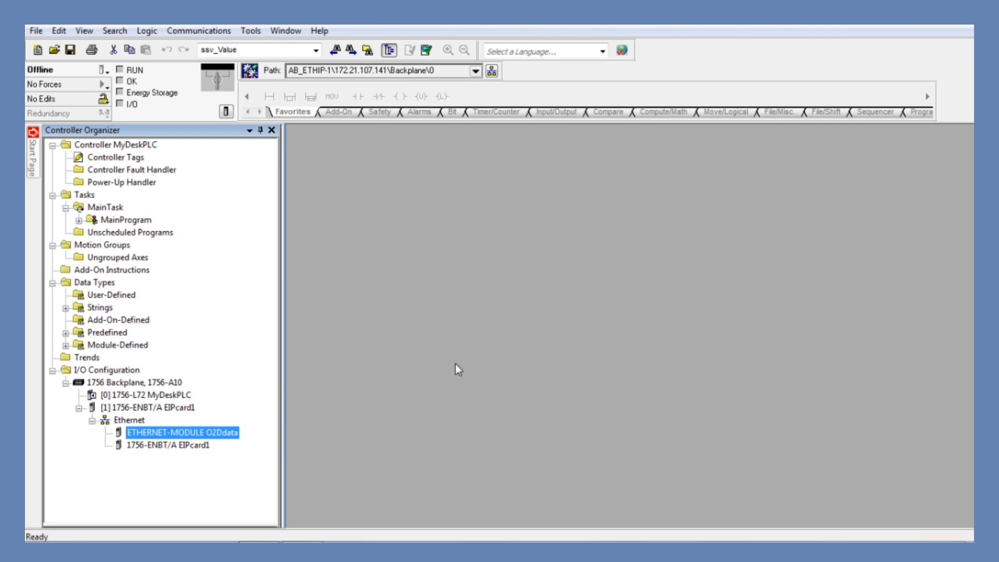
pyautogui.moveTo(166, 462)
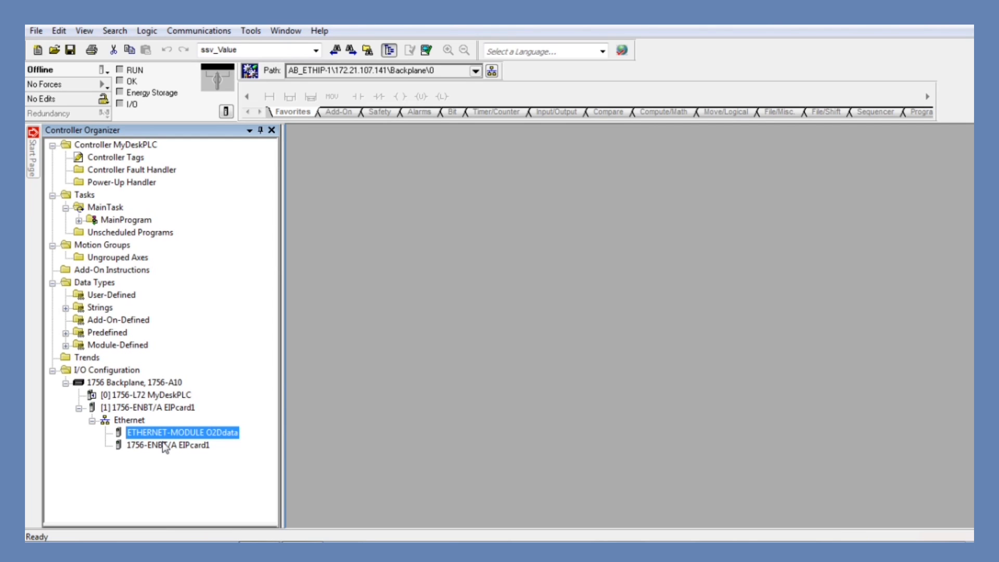
pyautogui.click(161, 446)
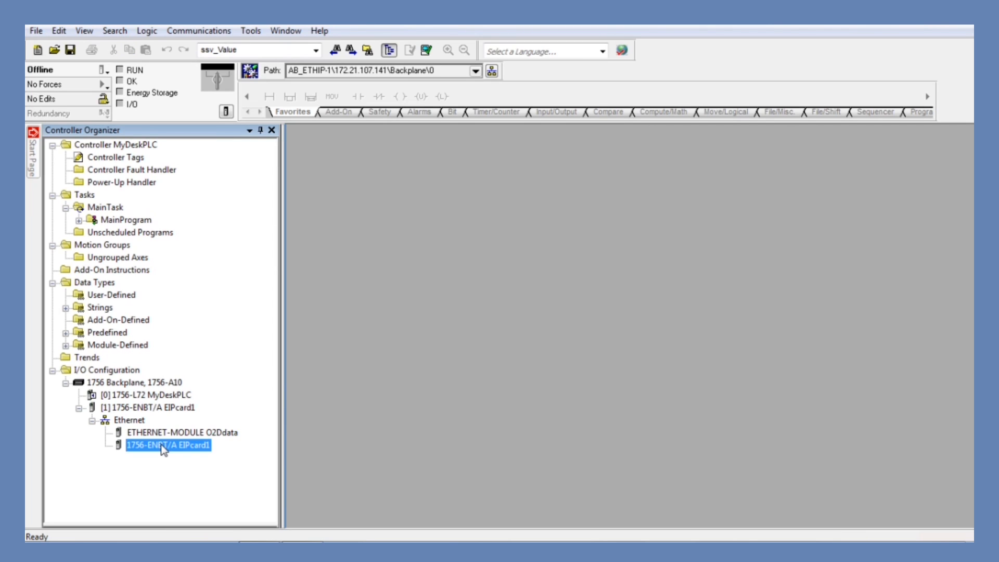
pyautogui.click(83, 220)
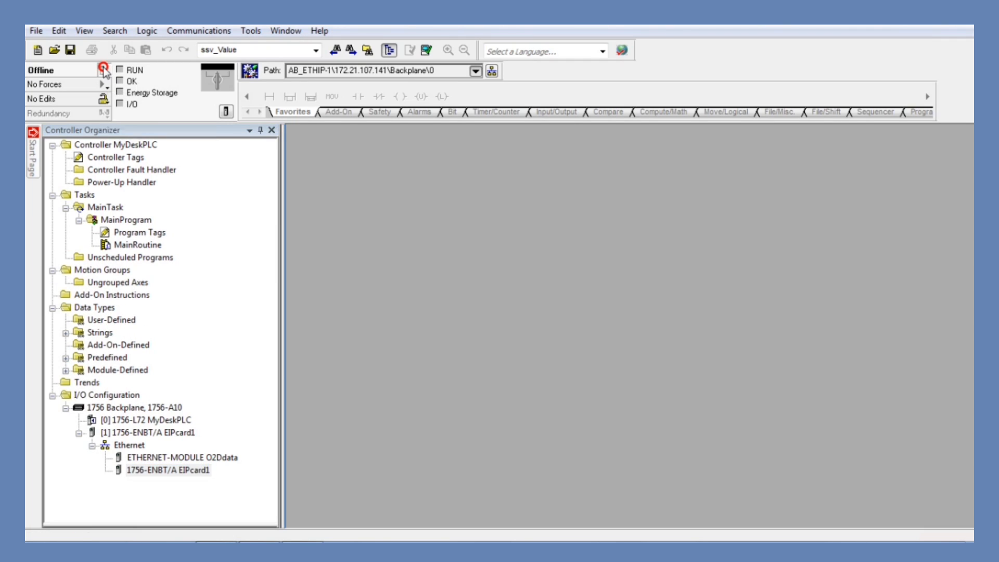
# - Download the project to the controller and return it to Remote Run mode
pyautogui.click(100, 68)
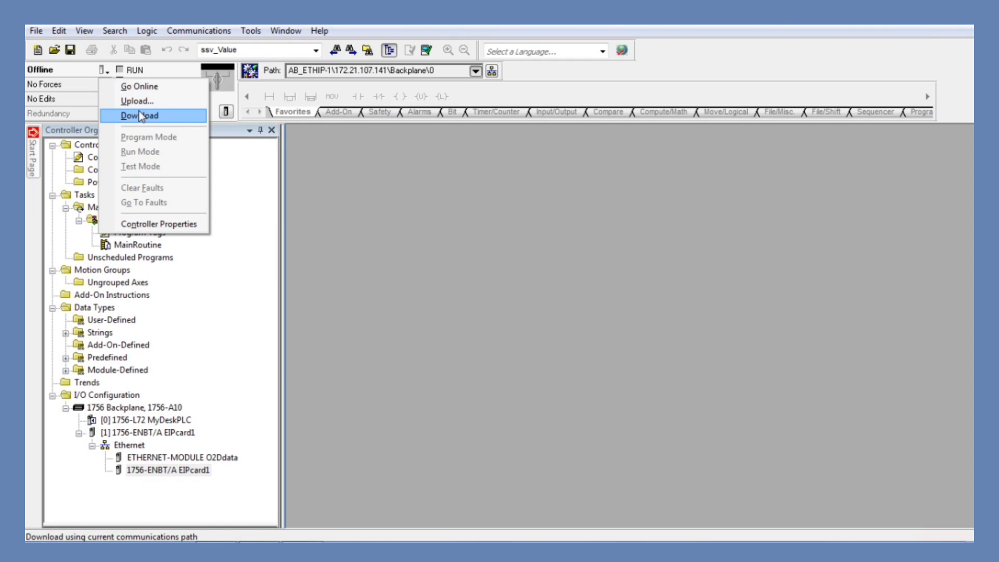
pyautogui.click(144, 116)
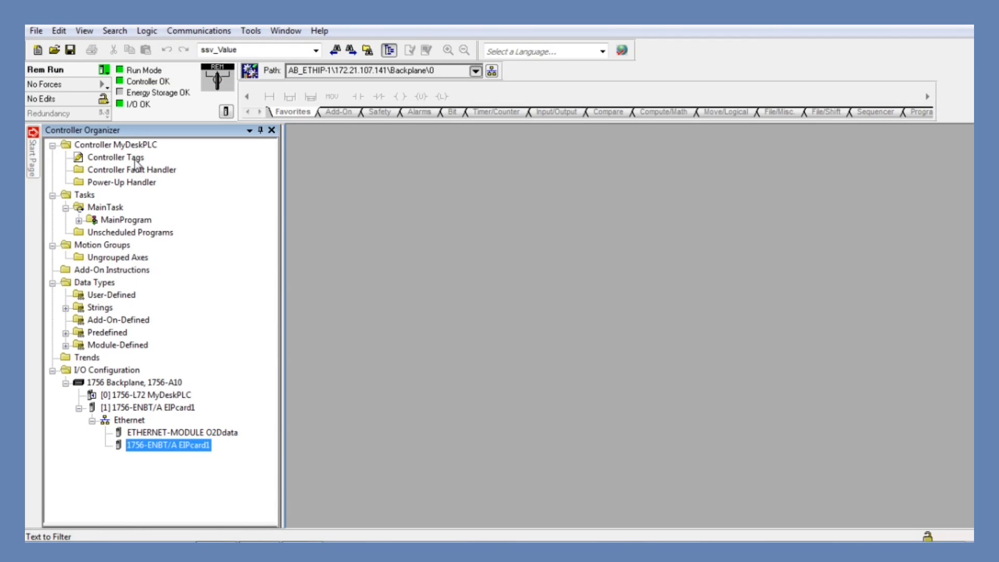
# - Show O2Ddata:O.Data in ASCII style in Controller Tags and change Data[3] from '1' to '2'
pyautogui.doubleClick(119, 157)
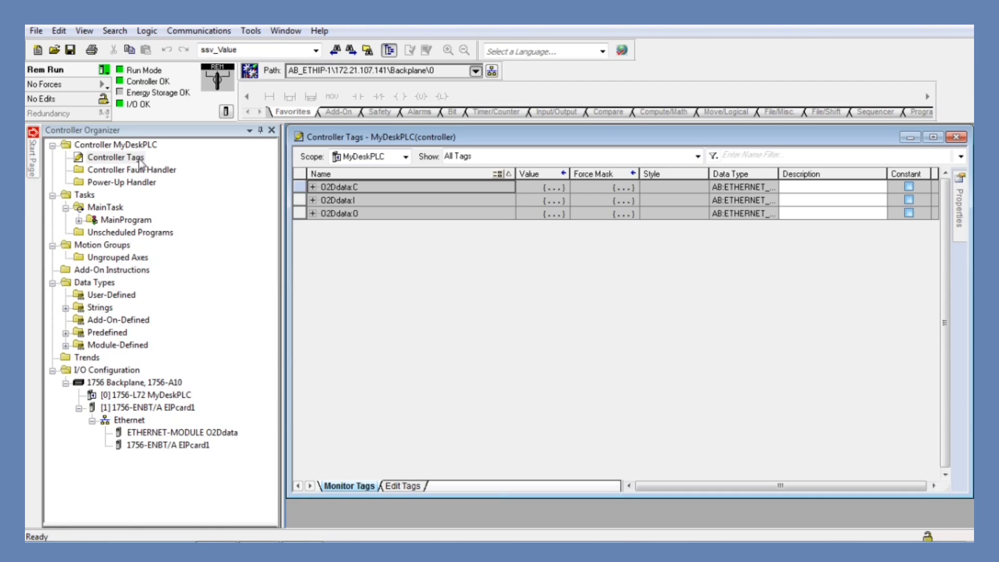
pyautogui.click(312, 214)
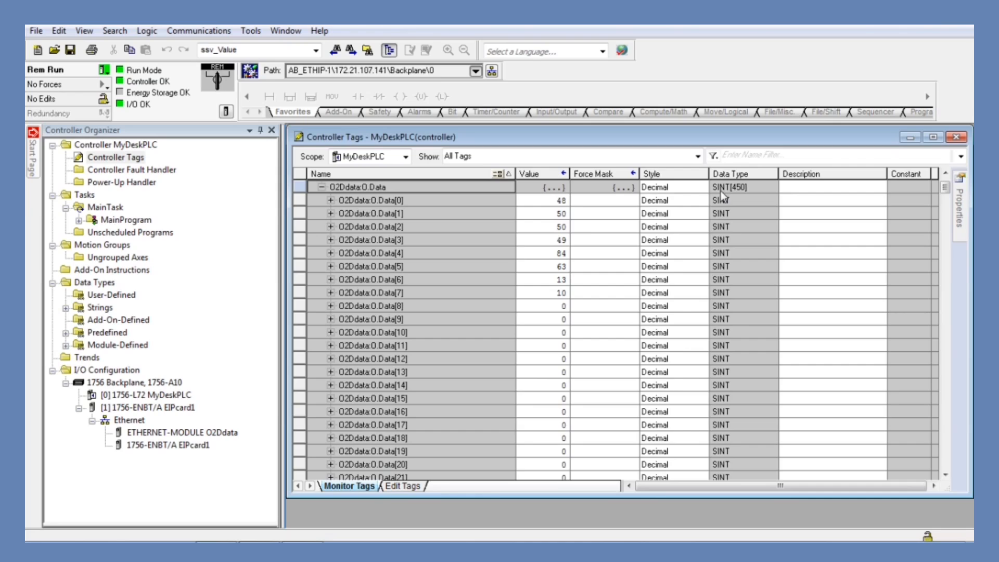
pyautogui.click(673, 188)
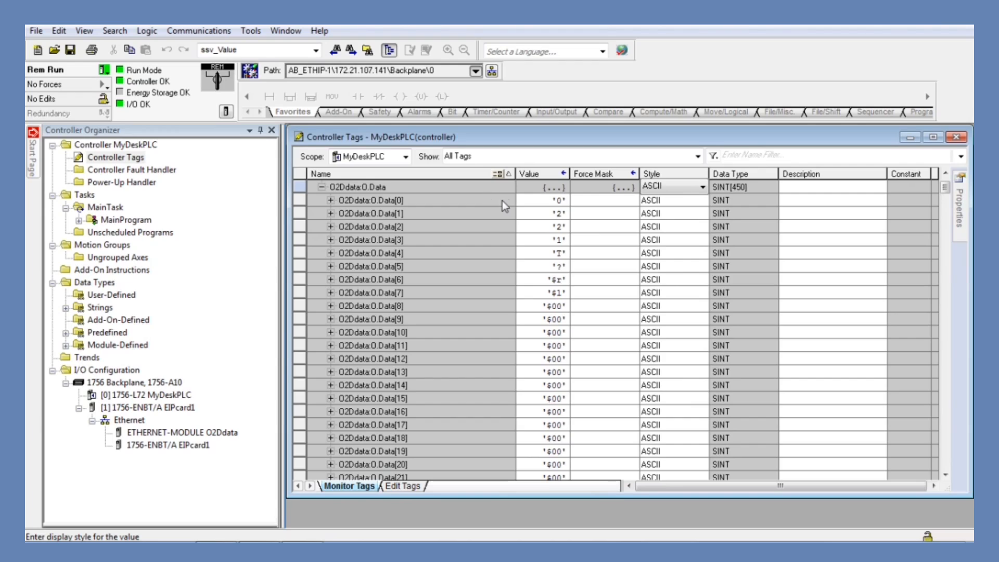
pyautogui.moveTo(563, 209)
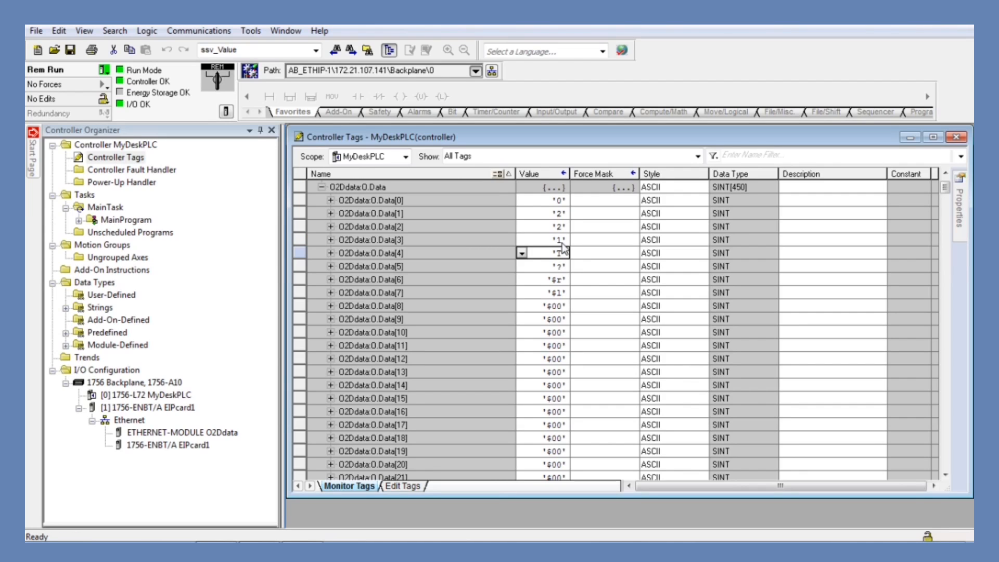
pyautogui.moveTo(614, 258)
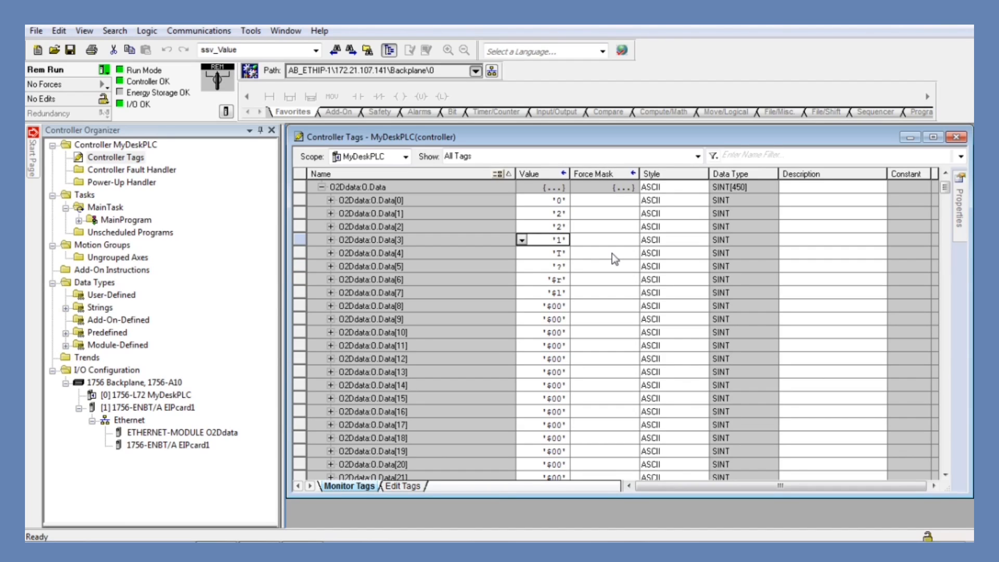
pyautogui.click(551, 253)
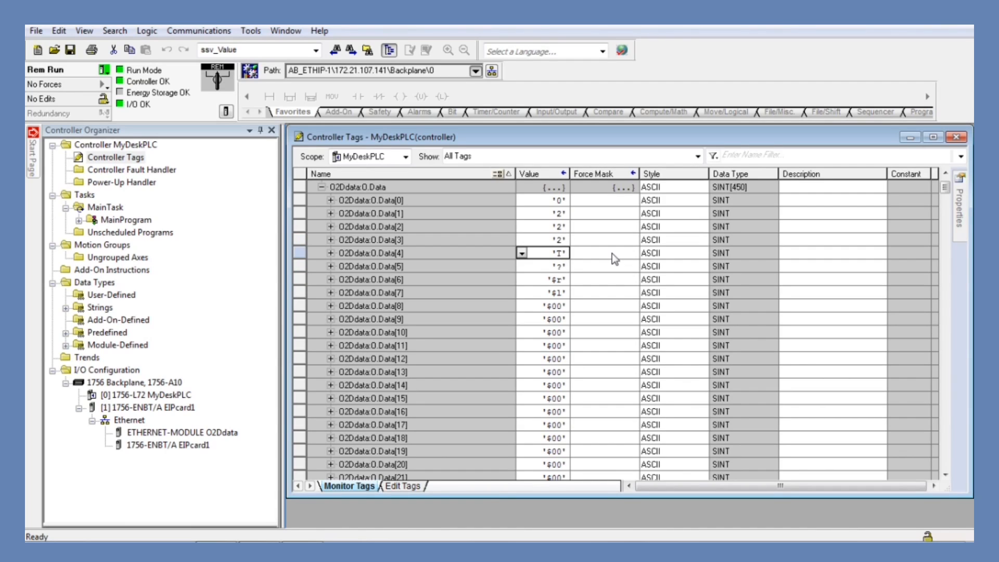
pyautogui.moveTo(443, 212)
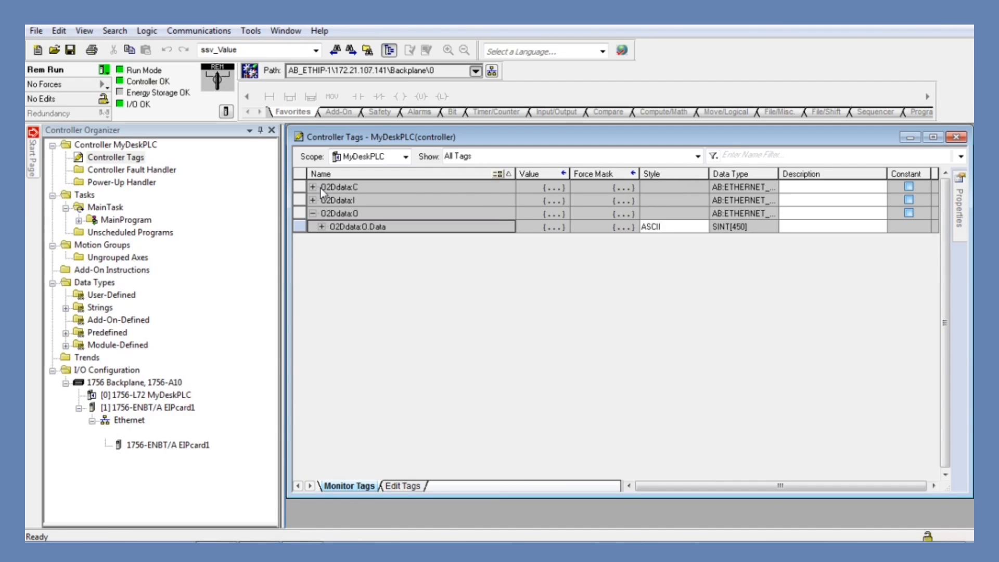
# - Expand O2Ddata:I.Data, show its bytes as ASCII and scroll through the reply text including 'PASS'
pyautogui.click(312, 200)
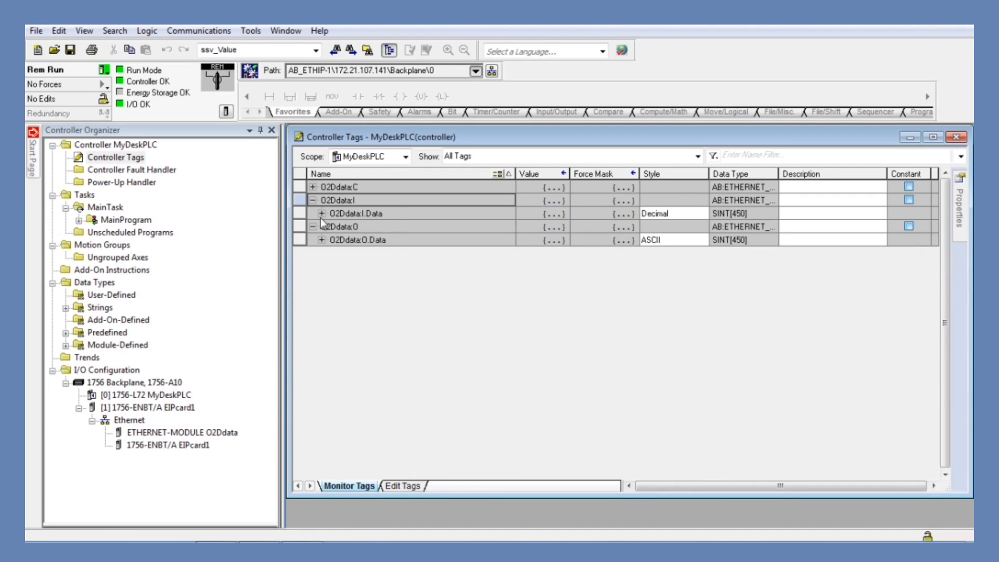
pyautogui.click(321, 212)
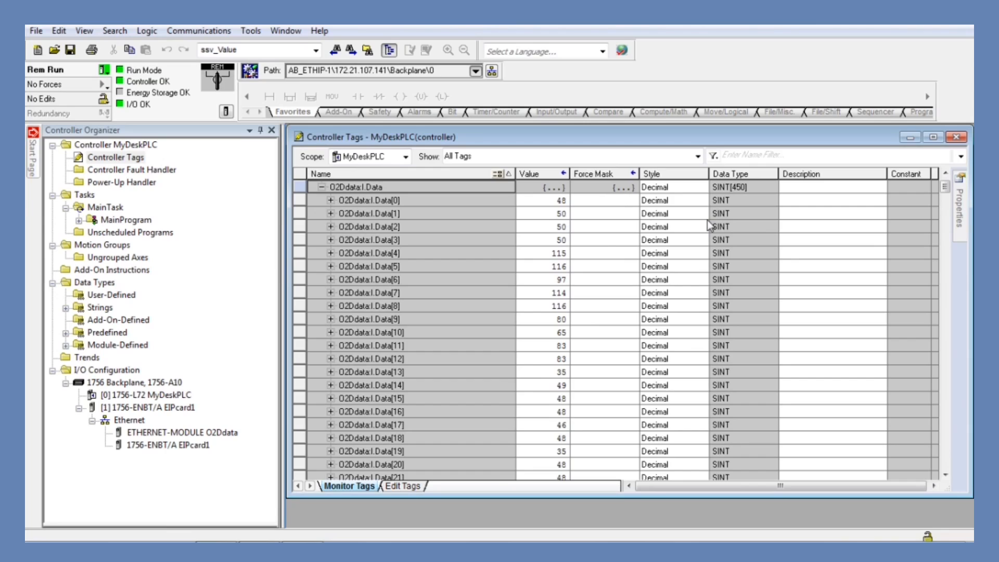
pyautogui.click(704, 188)
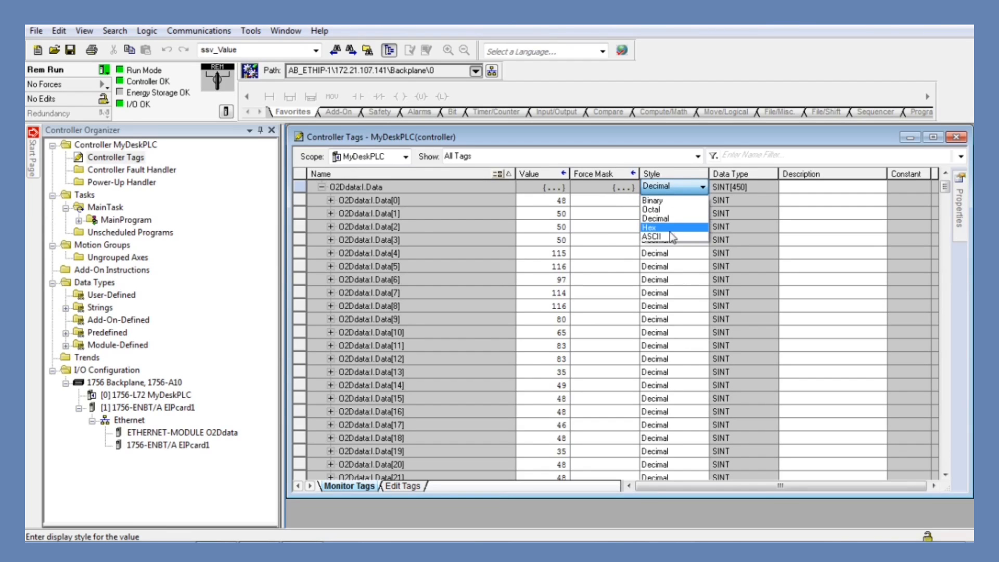
pyautogui.click(651, 237)
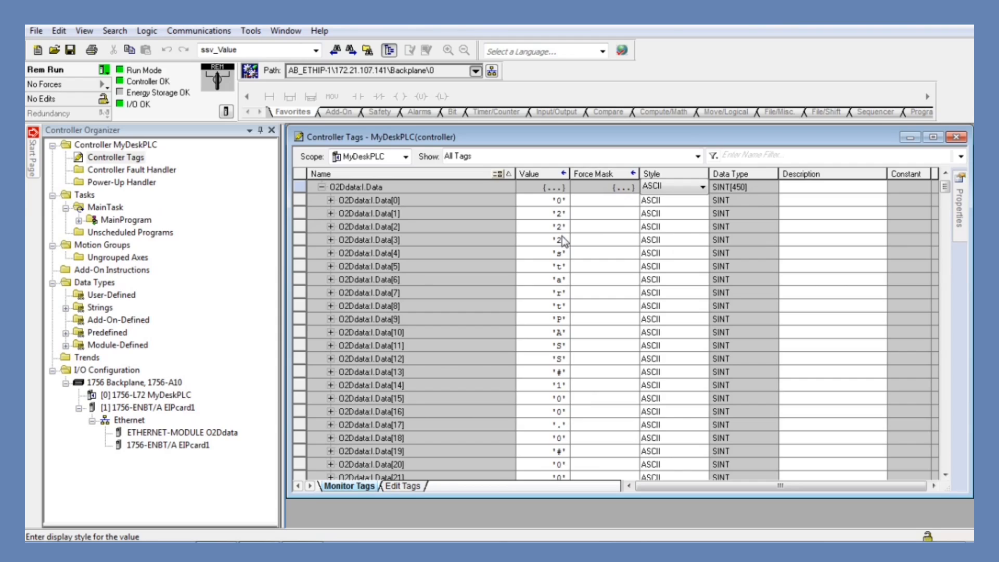
pyautogui.moveTo(567, 287)
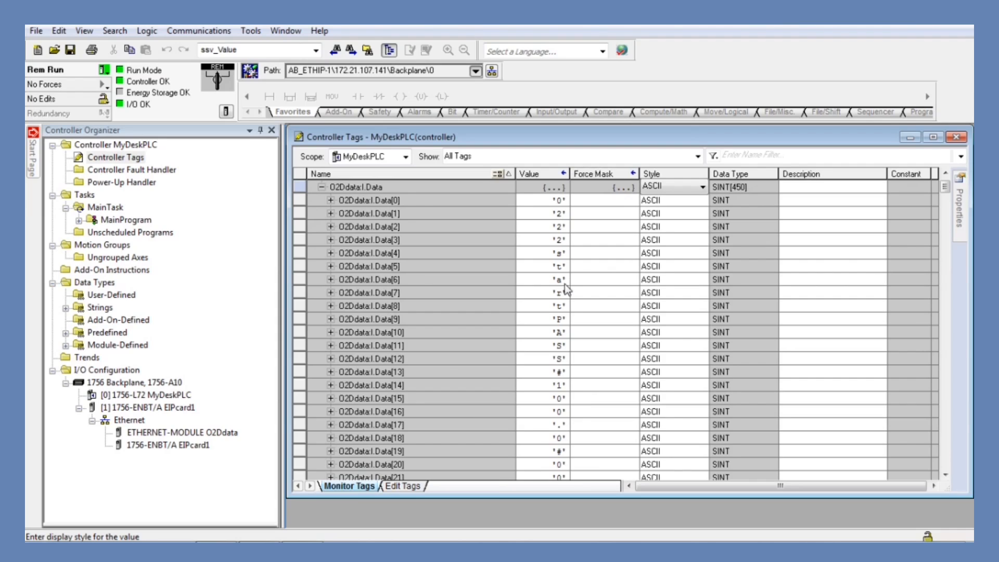
pyautogui.moveTo(567, 312)
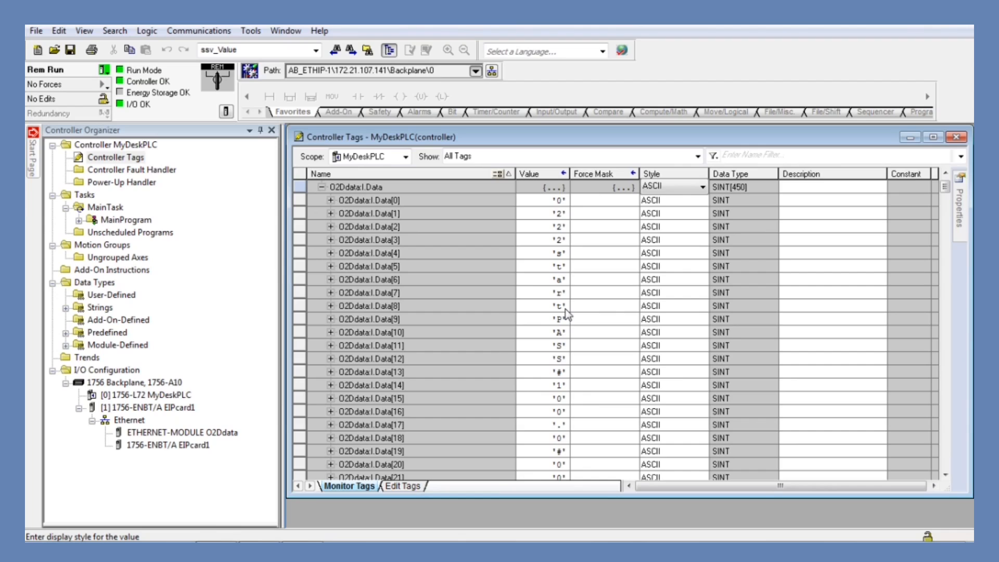
pyautogui.moveTo(567, 374)
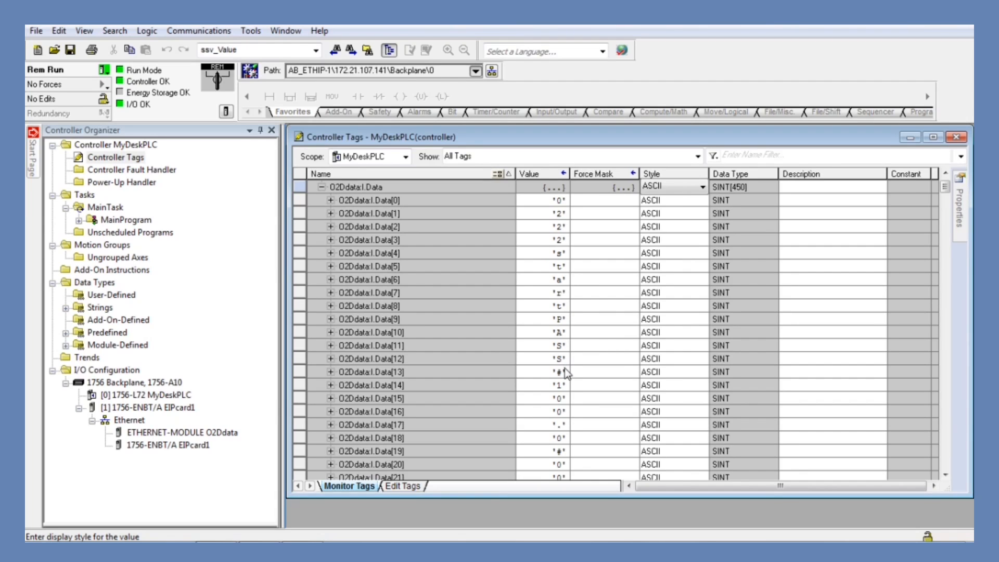
pyautogui.moveTo(571, 460)
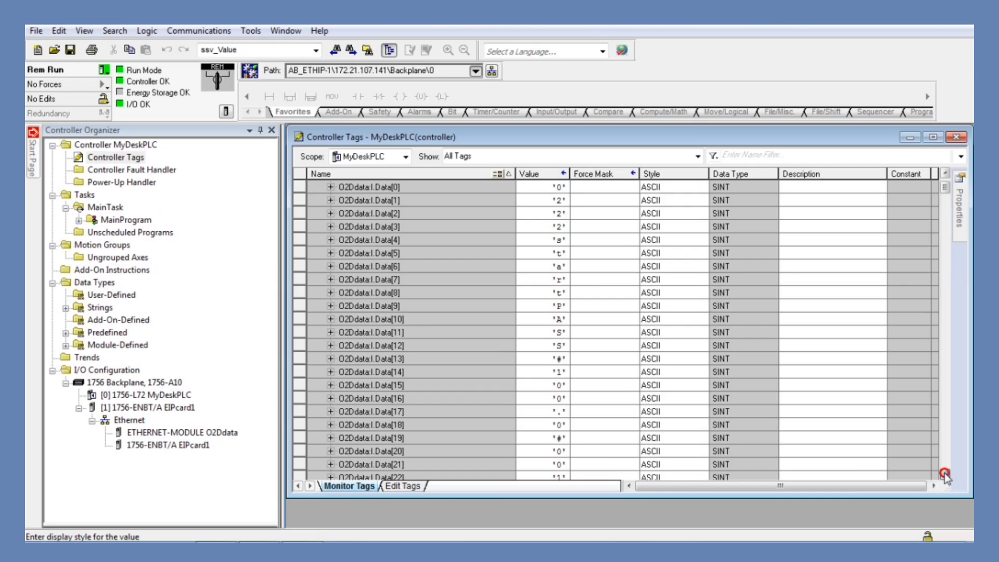
pyautogui.scroll(-3)
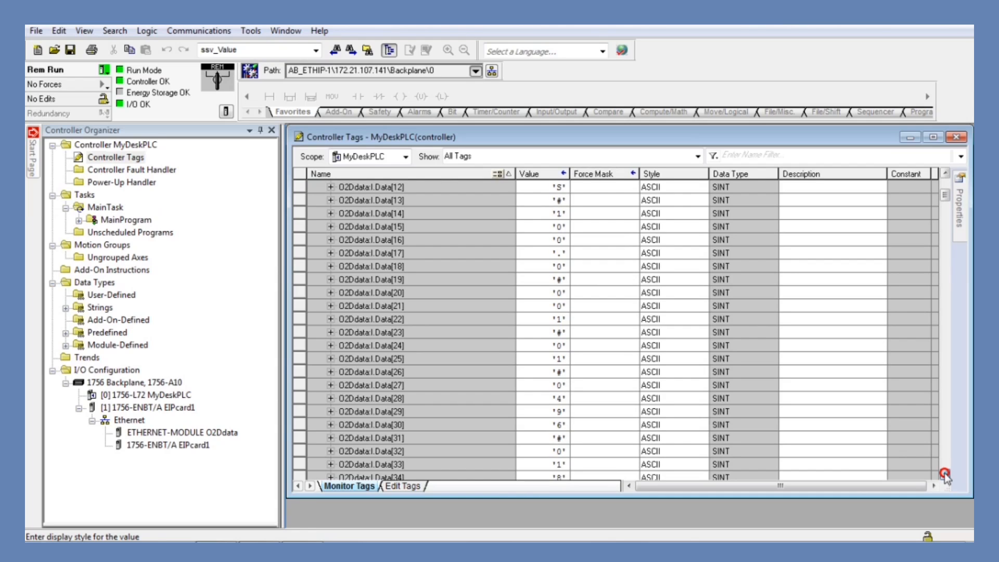
pyautogui.scroll(-3)
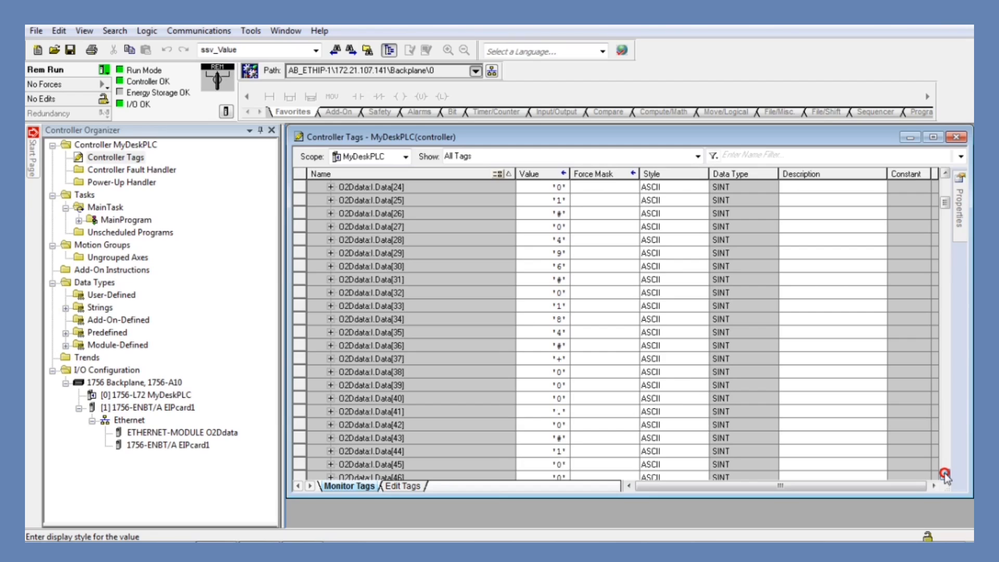
pyautogui.scroll(-3)
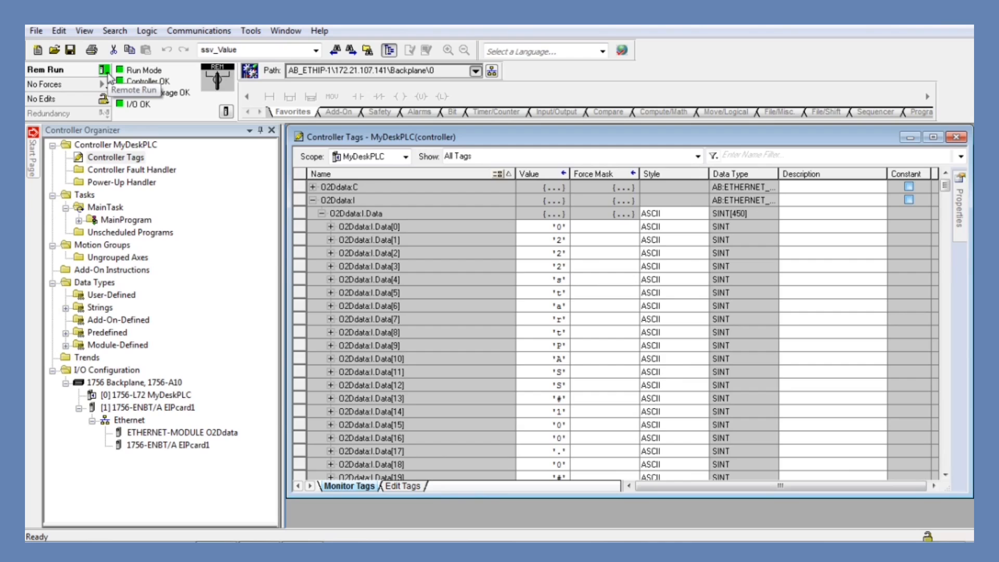
# - Go Offline from the controller via the online status dropdown and expand MainProgram
pyautogui.click(104, 71)
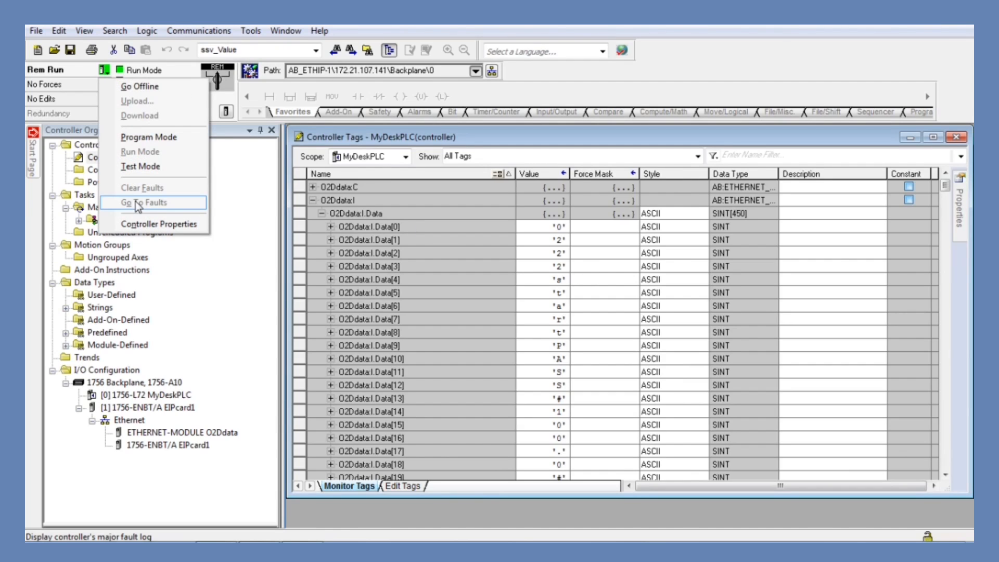
pyautogui.click(138, 86)
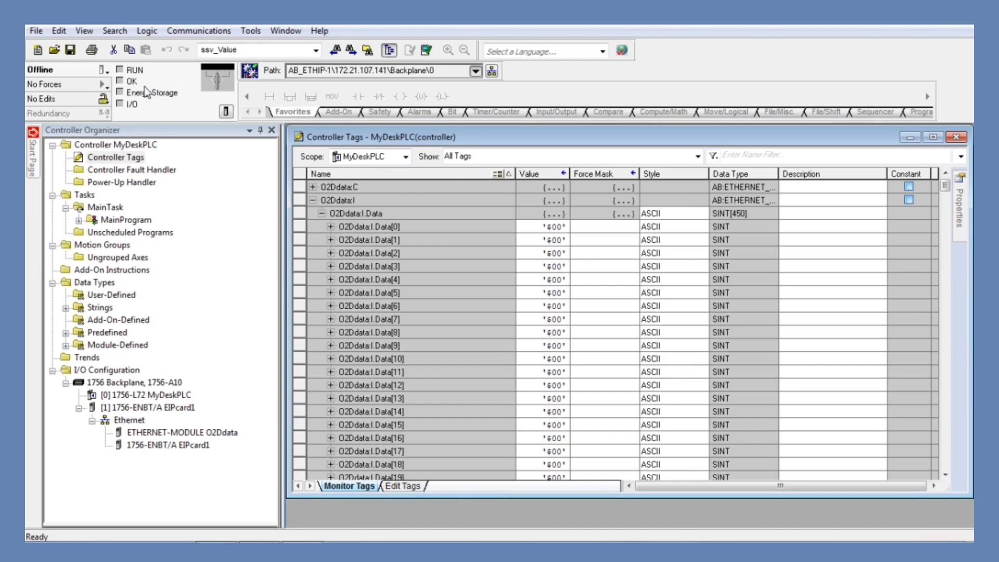
pyautogui.moveTo(135, 309)
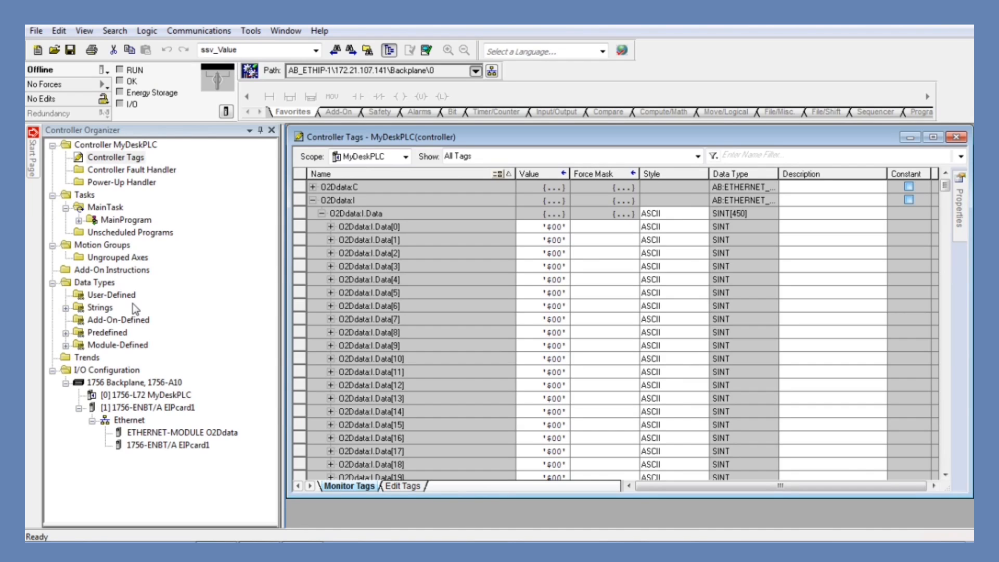
pyautogui.click(79, 220)
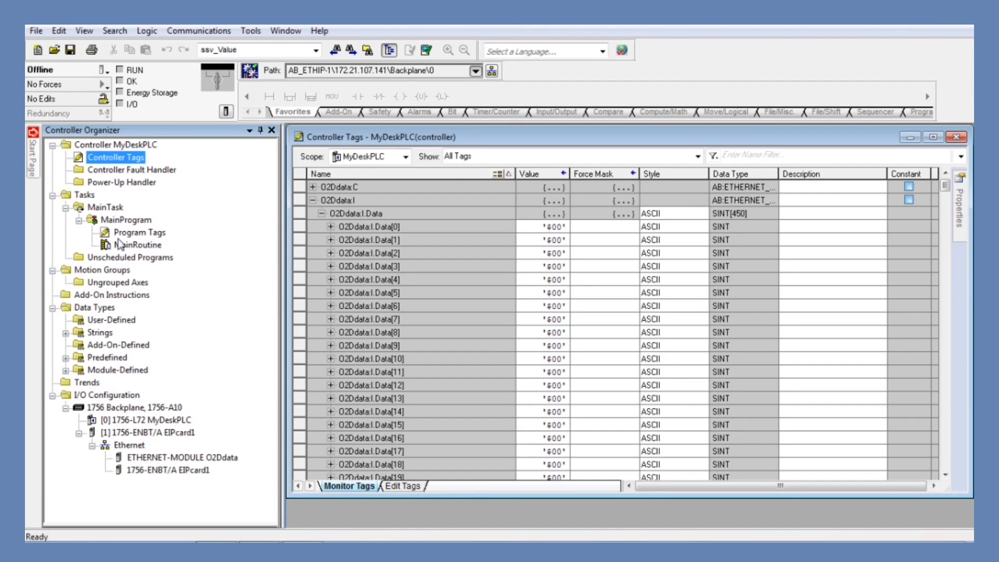
pyautogui.moveTo(143, 256)
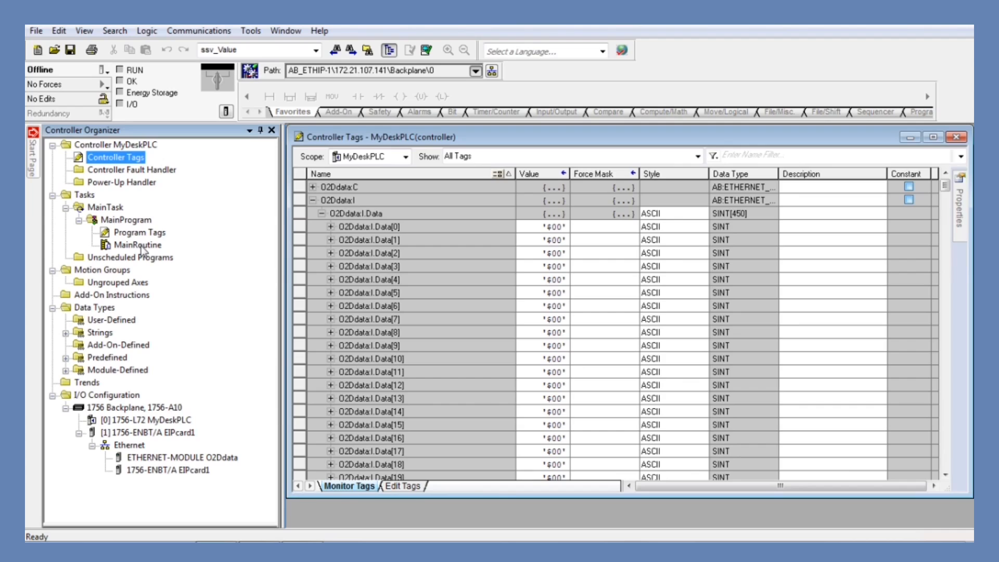